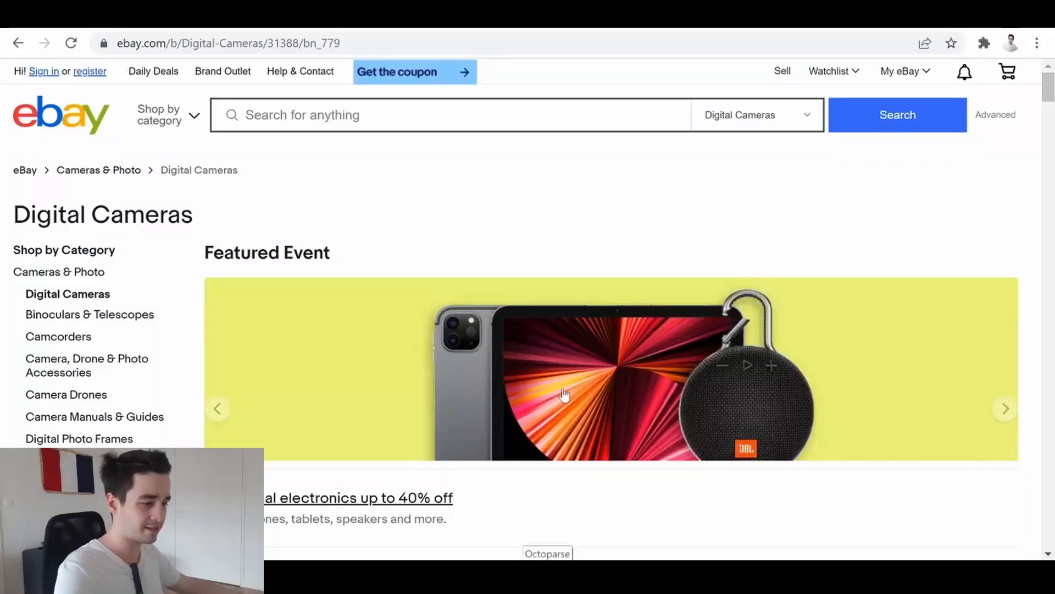
pyautogui.moveTo(489, 316)
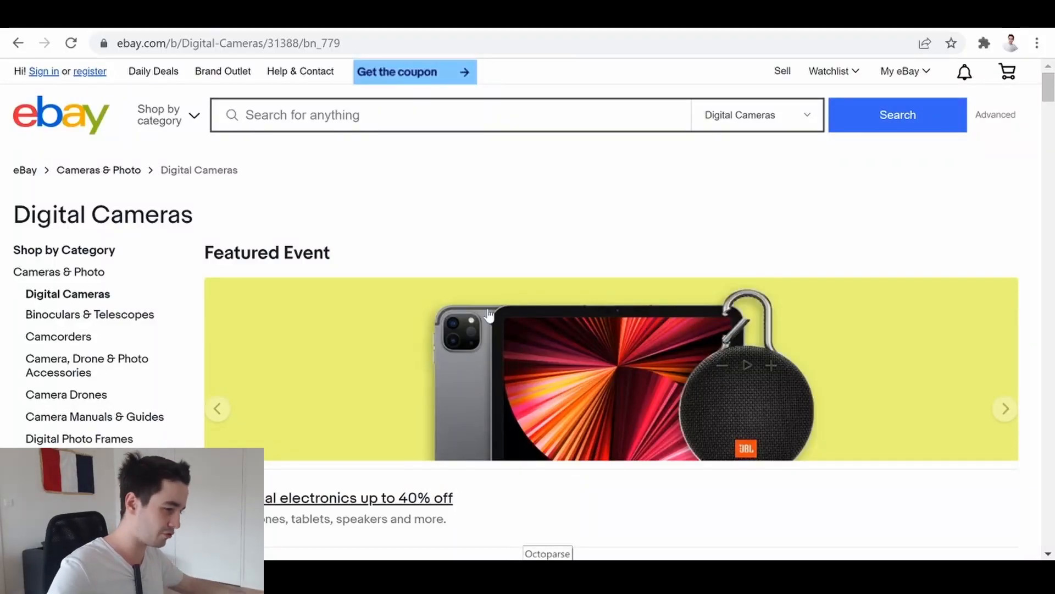
pyautogui.scroll(-3)
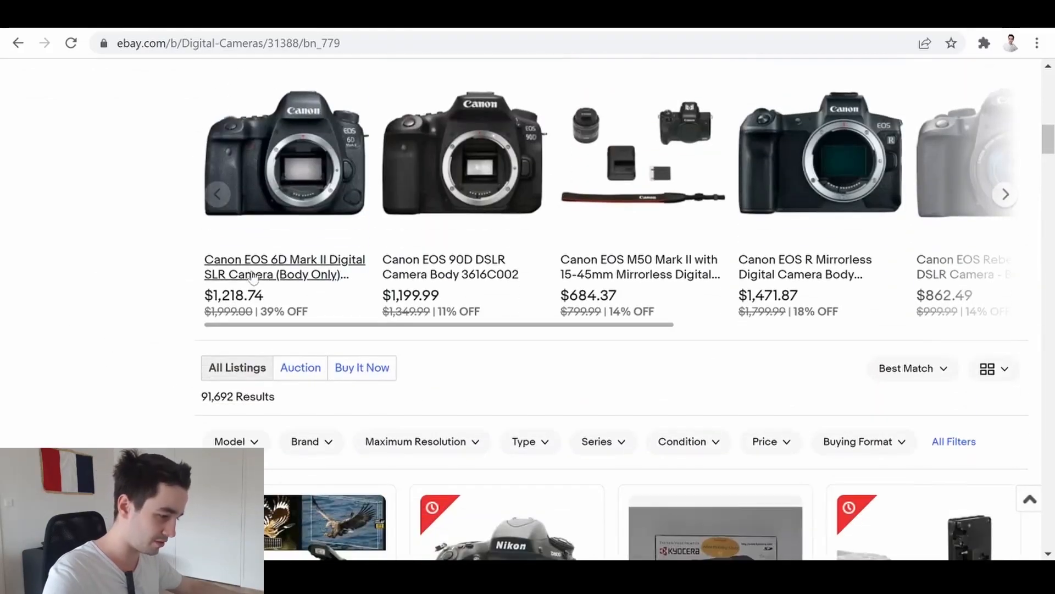
pyautogui.scroll(-3)
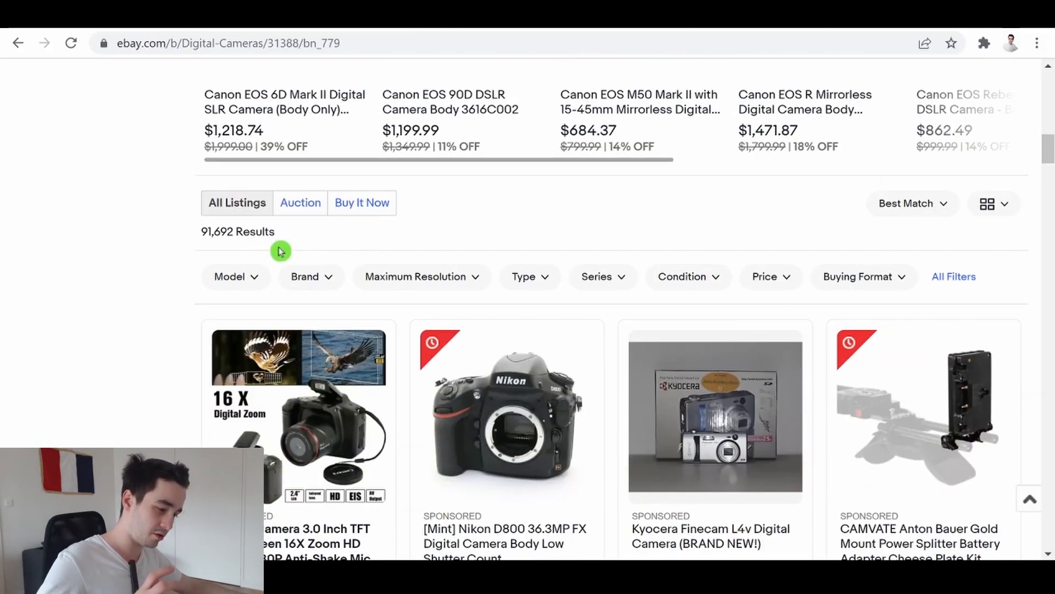
pyautogui.scroll(-3)
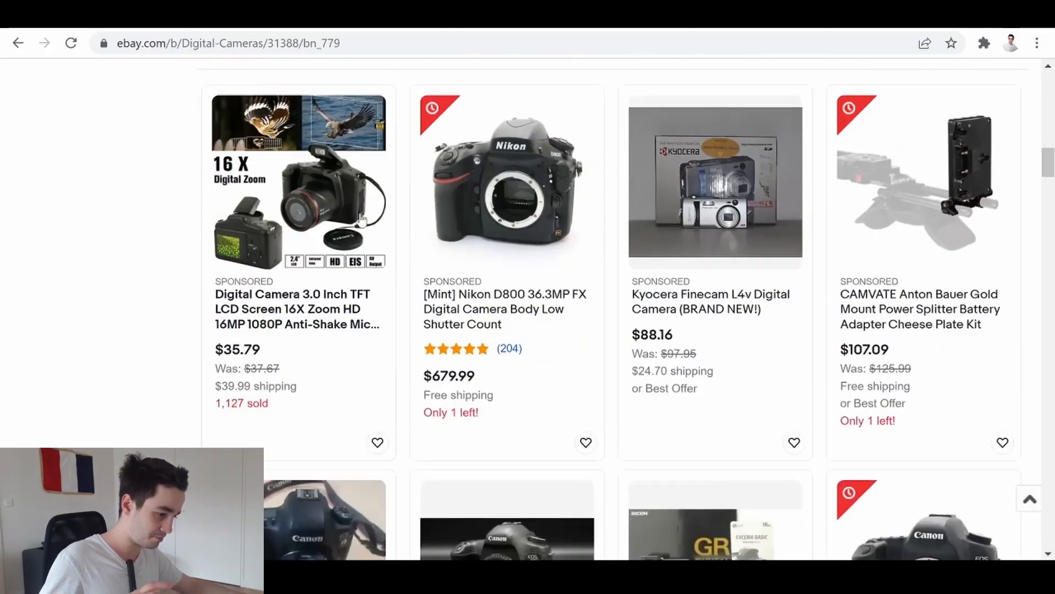
pyautogui.scroll(-3)
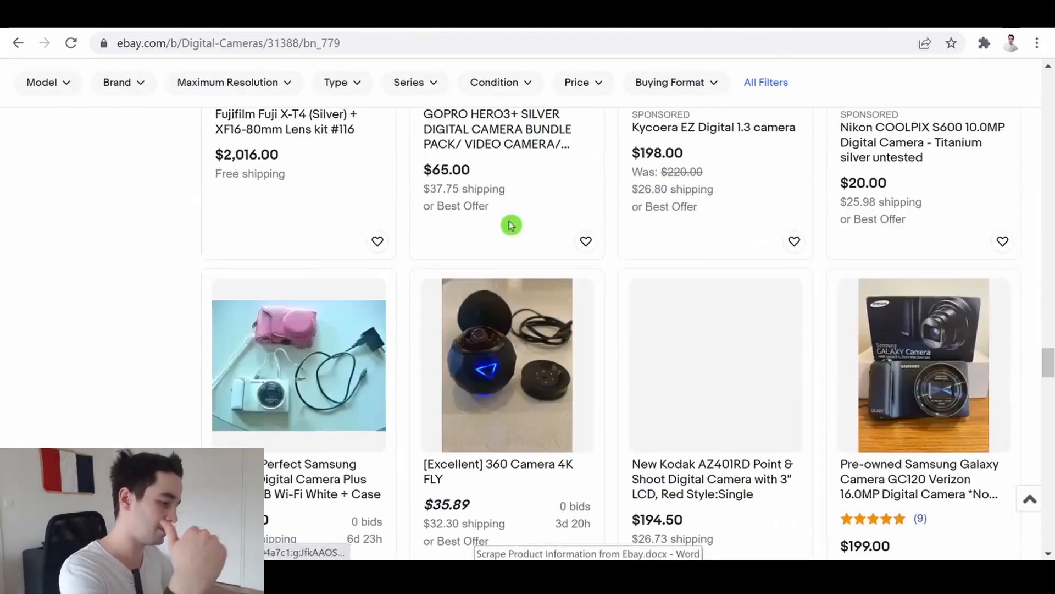
pyautogui.scroll(-3)
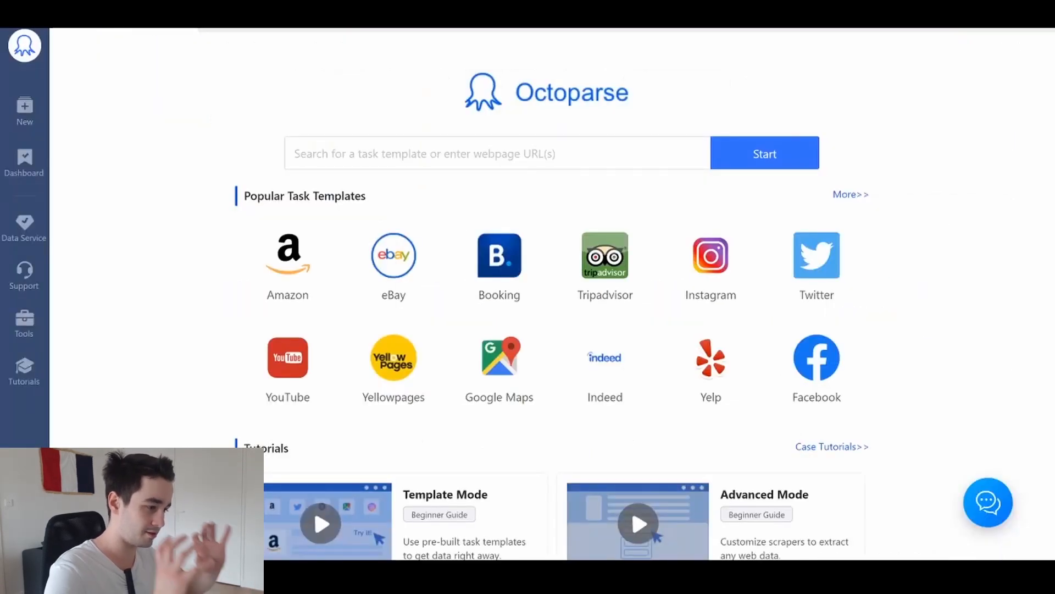
pyautogui.write('https://www.ebay.com/b/Digital-Cameras/31388/bn_779')
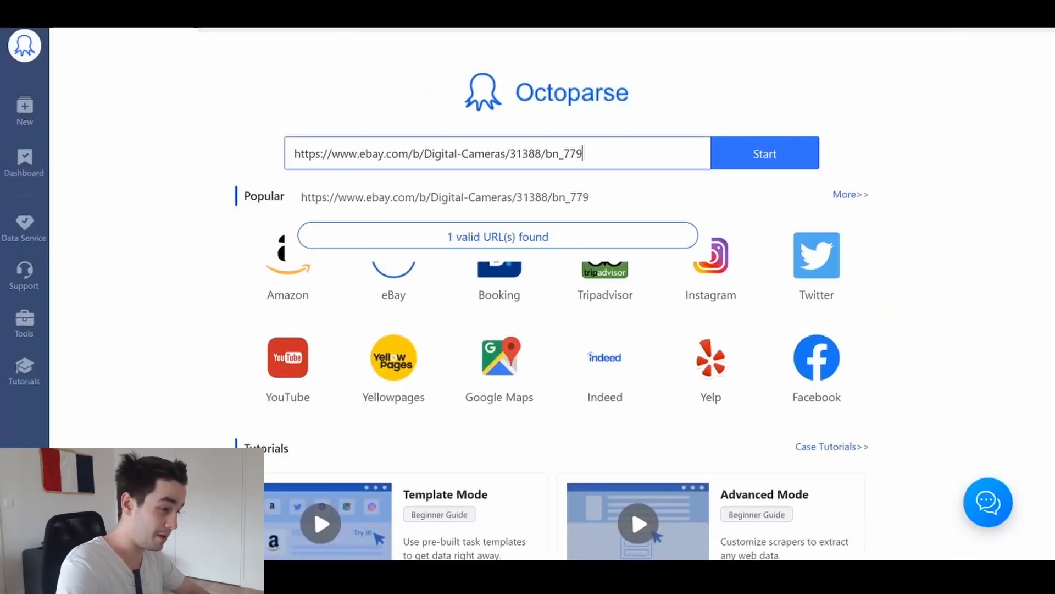
pyautogui.click(764, 152)
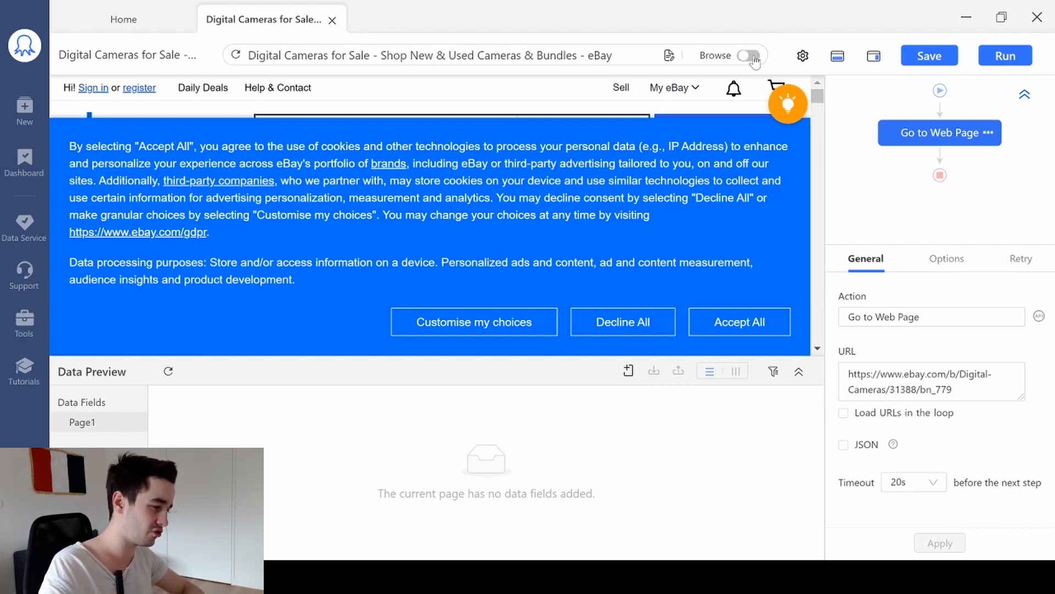
# - In Browse mode, undo the accidental selection and accept eBay's cookie banner
pyautogui.click(747, 55)
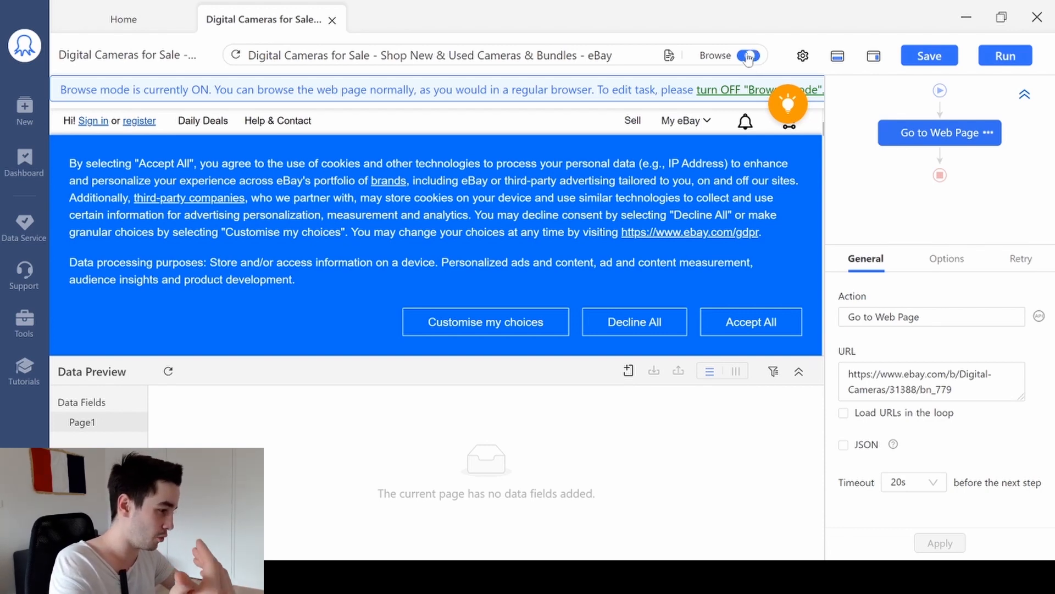
pyautogui.click(745, 55)
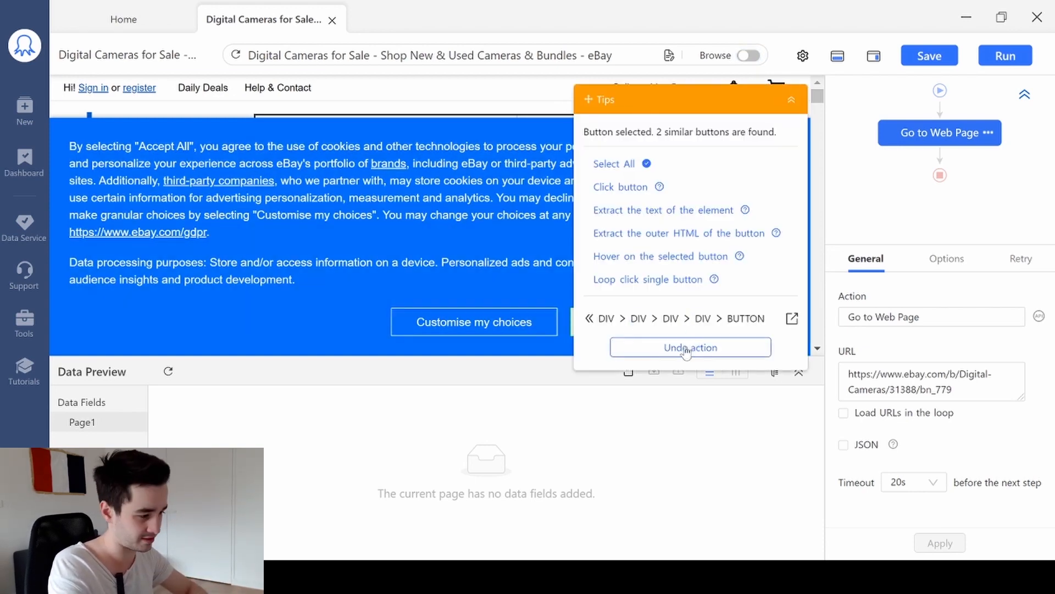
pyautogui.click(689, 347)
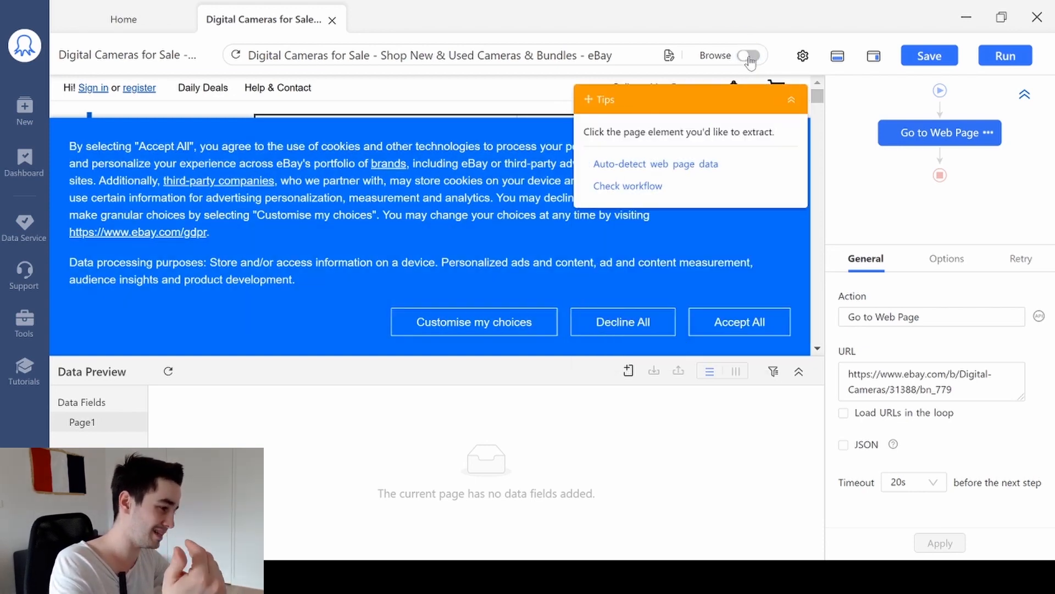
pyautogui.click(747, 55)
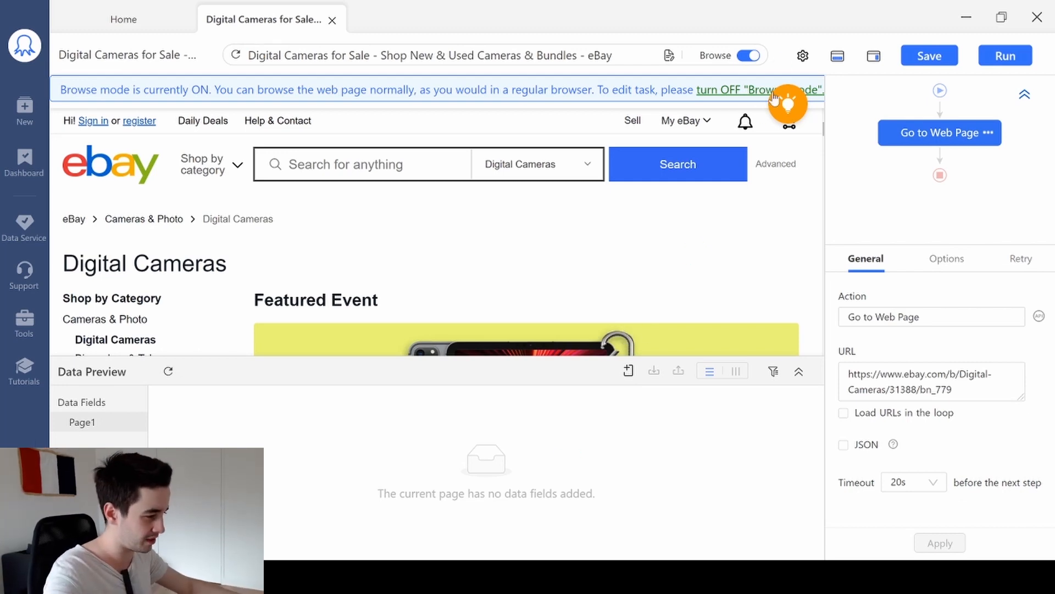
# - Set the Go to Web Page step's timeout to 300 seconds and apply it
pyautogui.click(748, 55)
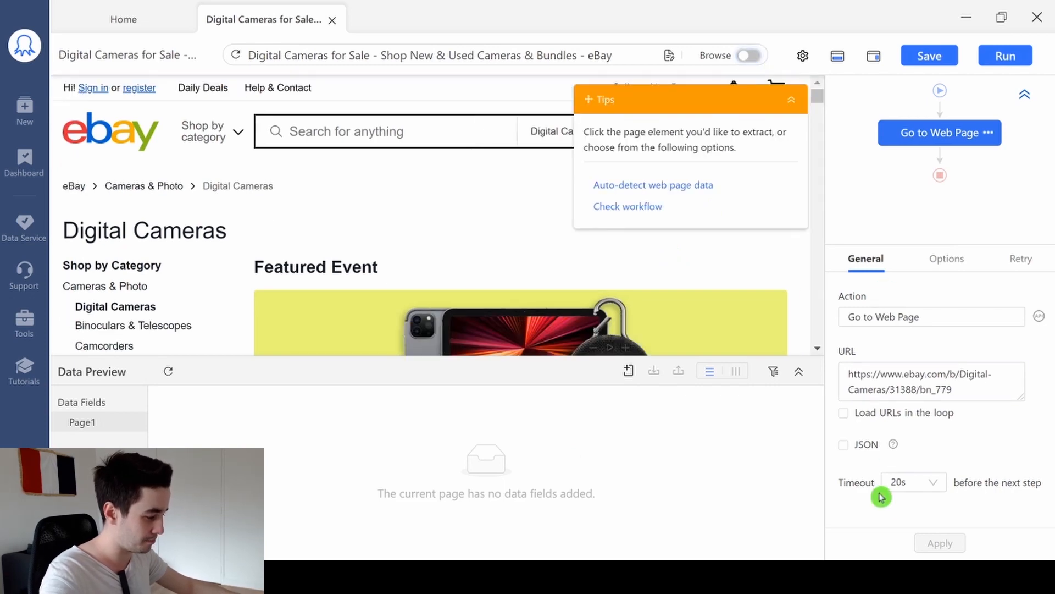
pyautogui.moveTo(921, 472)
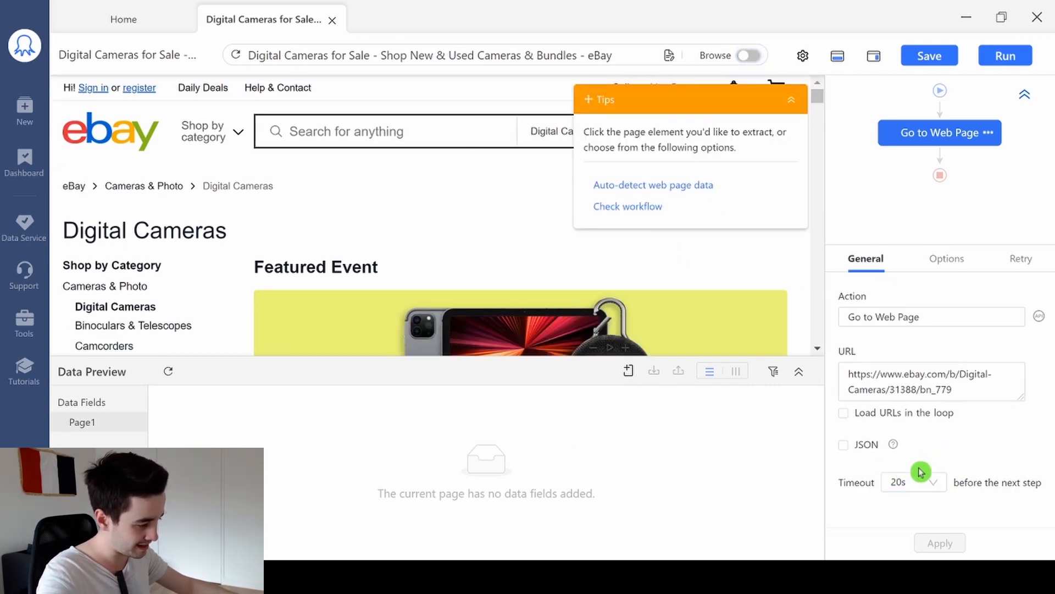
pyautogui.click(914, 481)
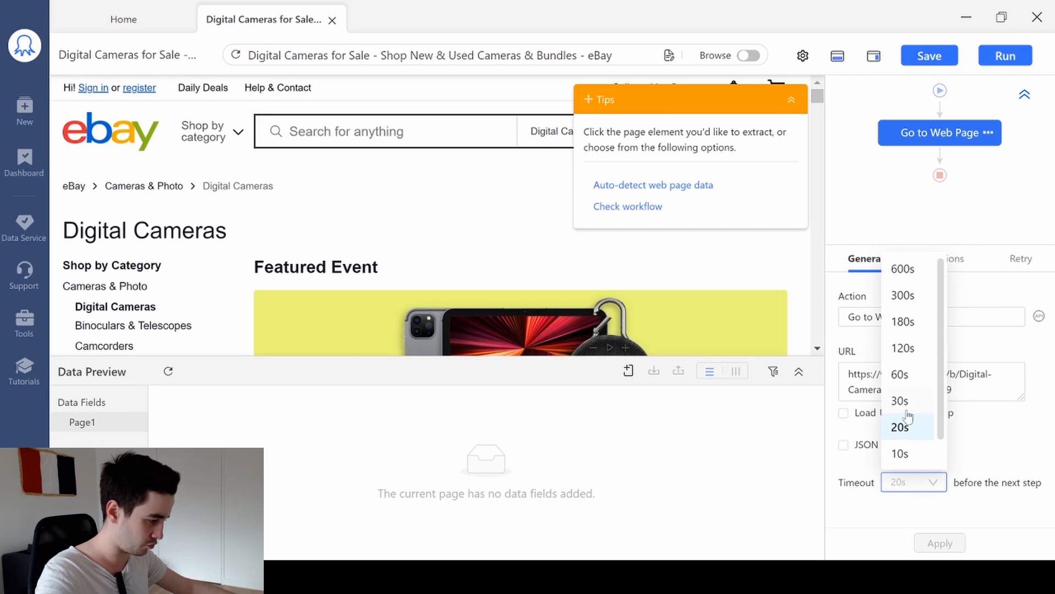
pyautogui.click(902, 295)
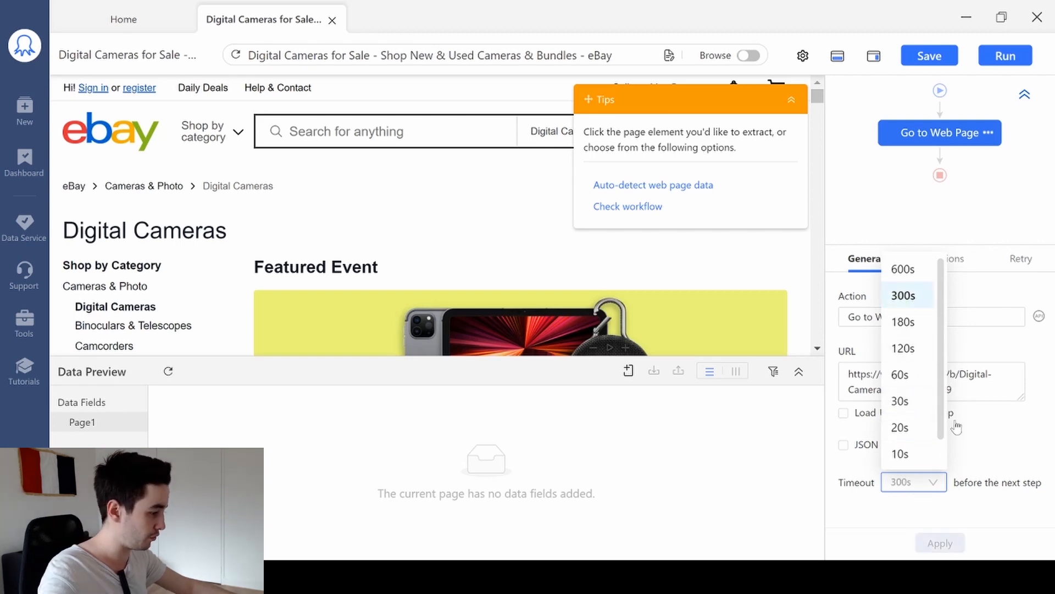
pyautogui.click(940, 543)
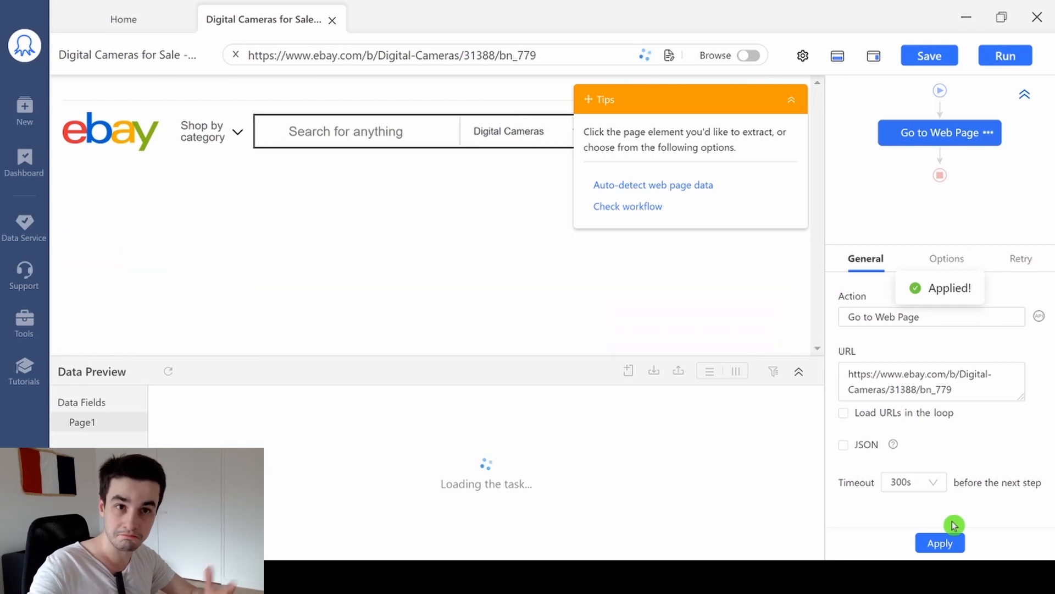
pyautogui.click(940, 543)
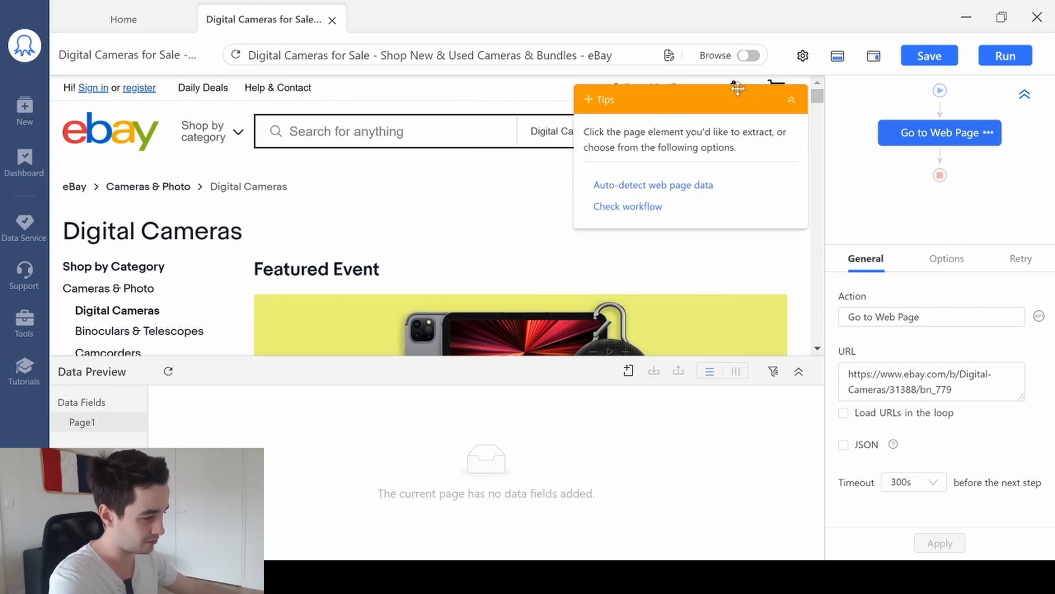
# - Auto-detect the 48 eBay listings and delete the View column from the preview
pyautogui.click(651, 185)
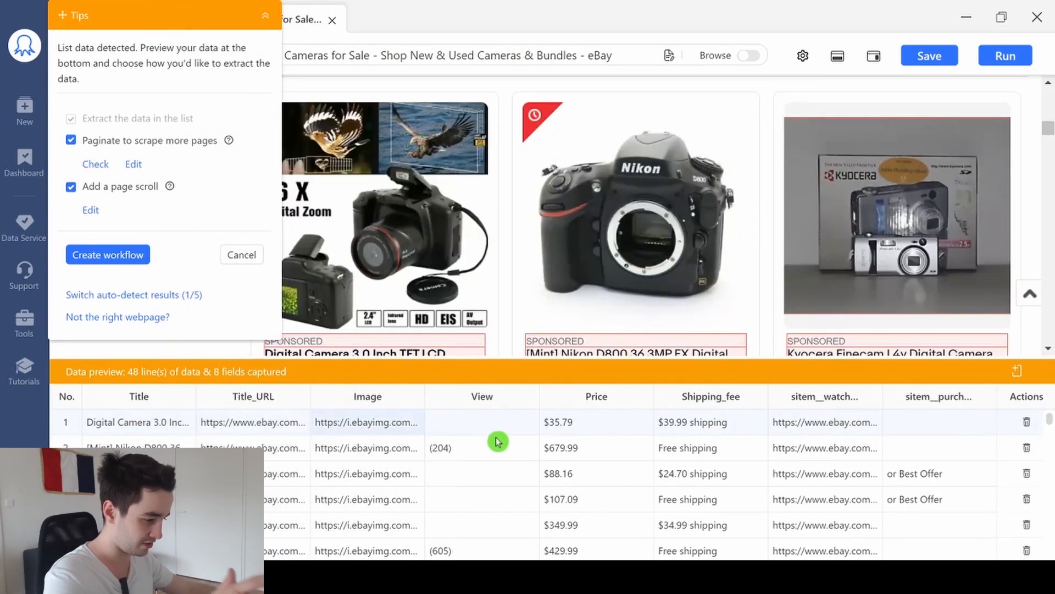
pyautogui.scroll(-3)
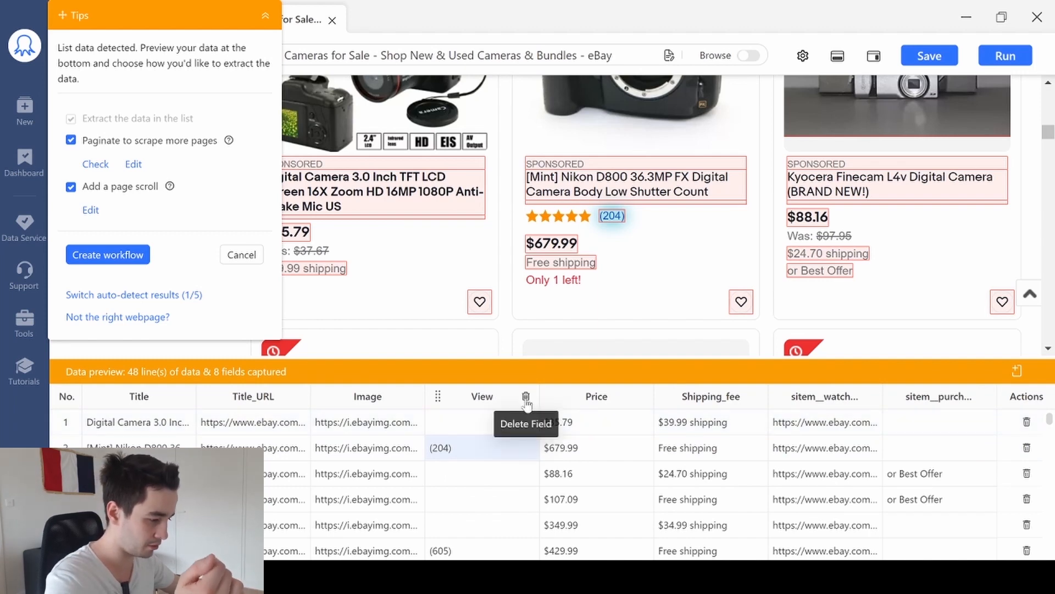
pyautogui.click(527, 396)
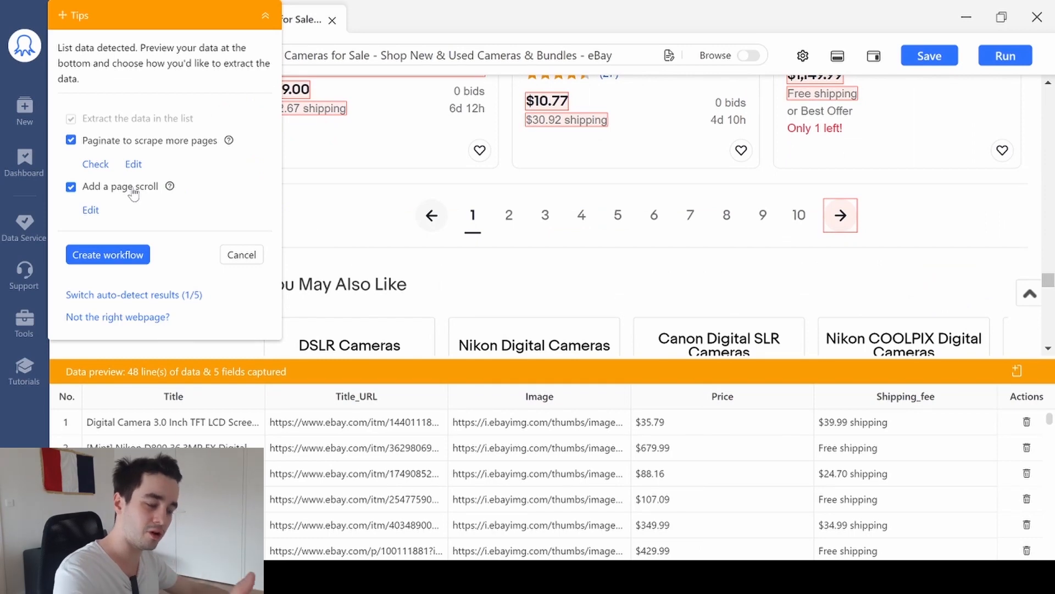
# - Create the workflow with Paginate kept on and Add a page scroll unchecked
pyautogui.click(71, 187)
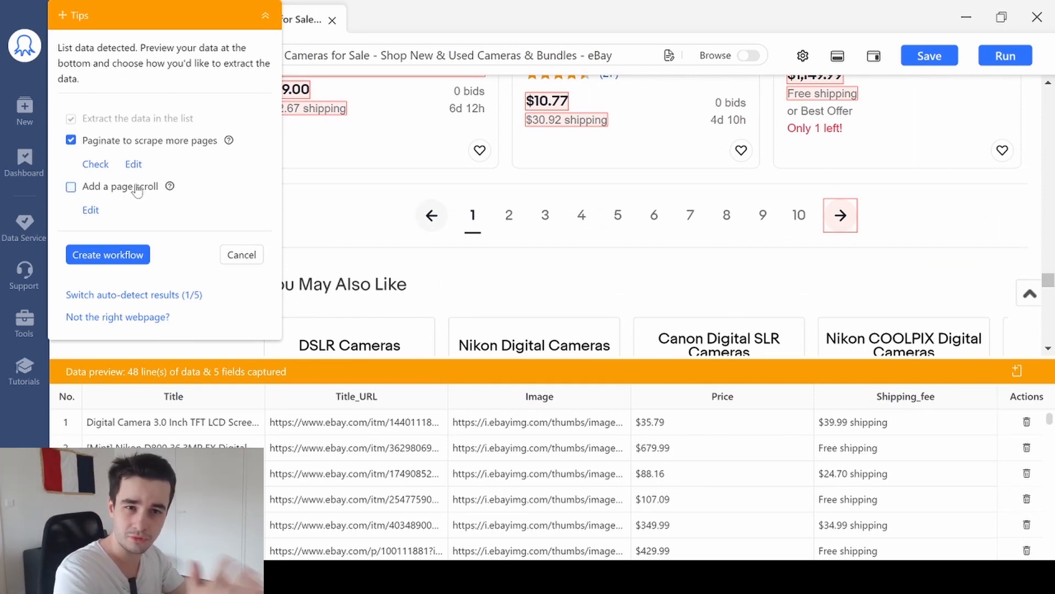
pyautogui.click(69, 186)
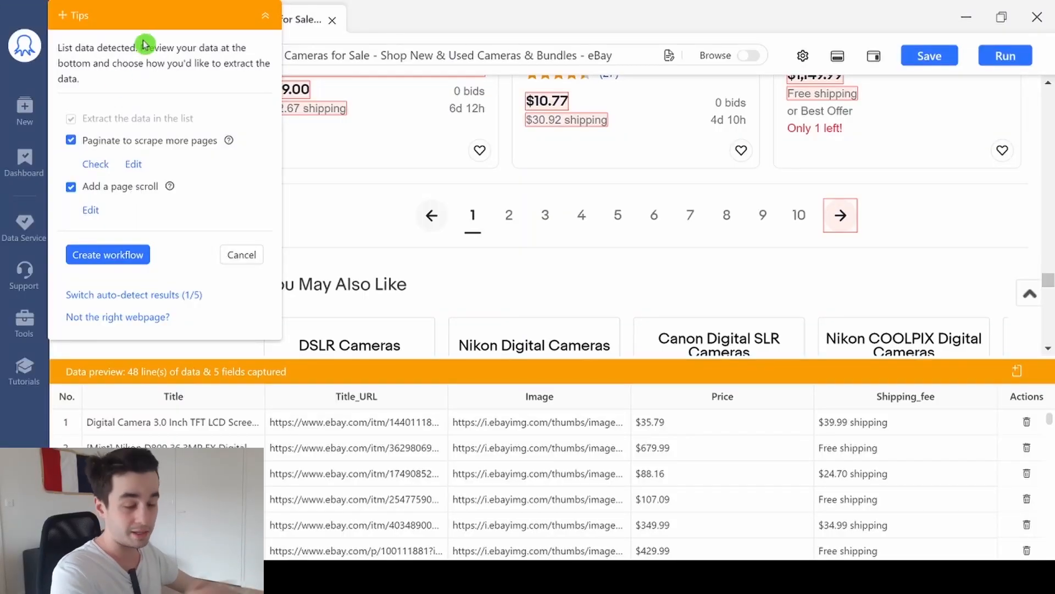
pyautogui.moveTo(120, 102)
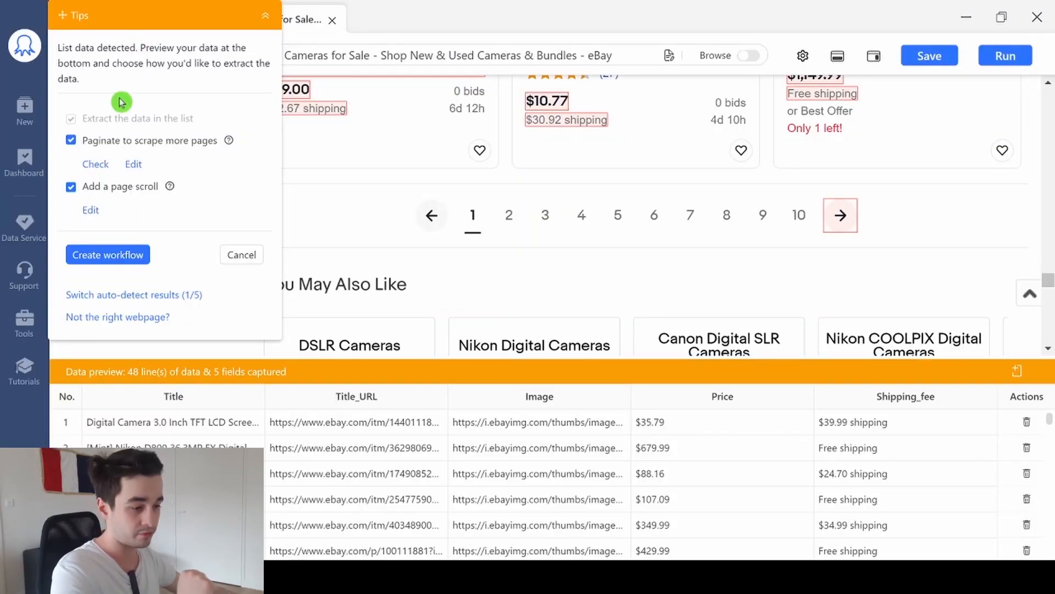
pyautogui.click(71, 186)
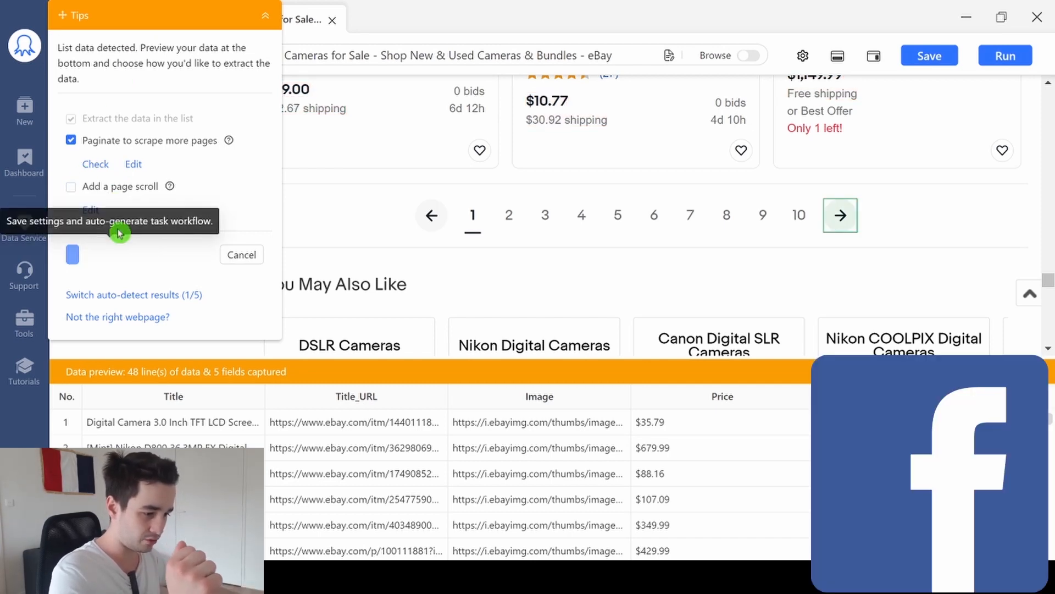
pyautogui.click(120, 232)
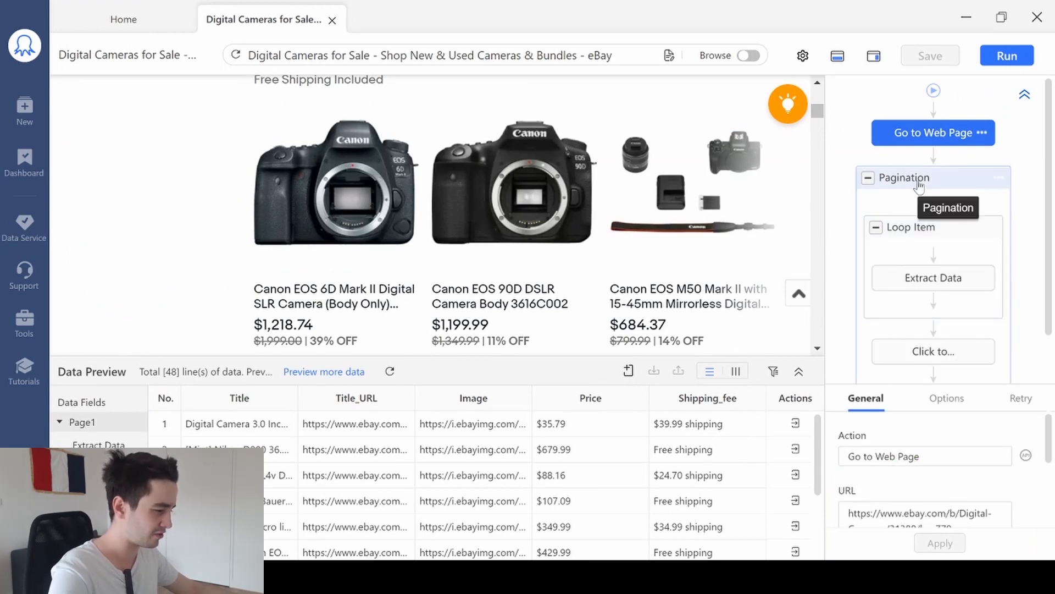
# - Make the Click to next page step wait 10 seconds before acting
pyautogui.click(905, 178)
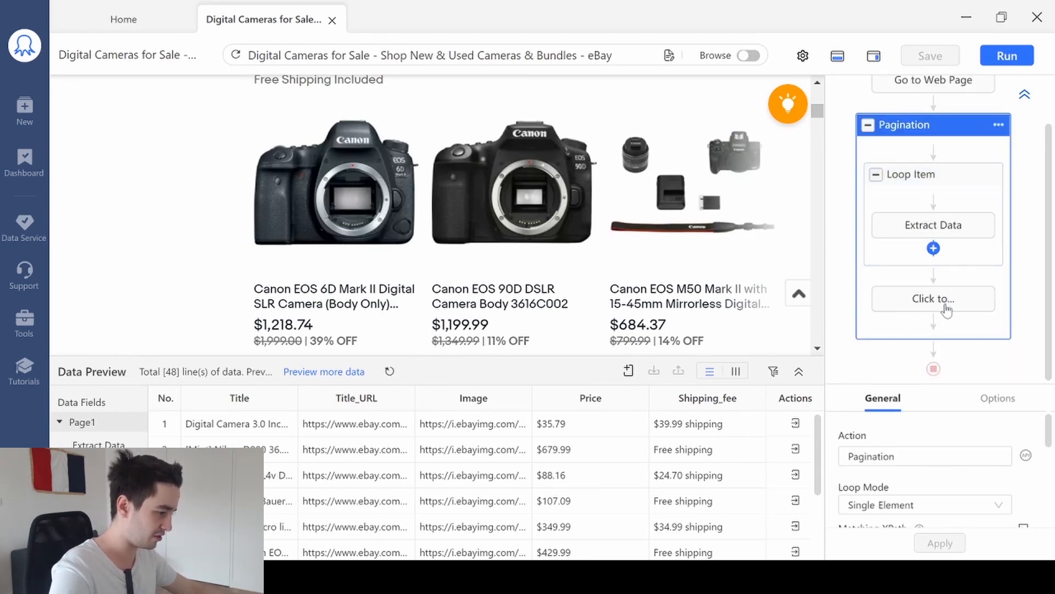
pyautogui.click(933, 298)
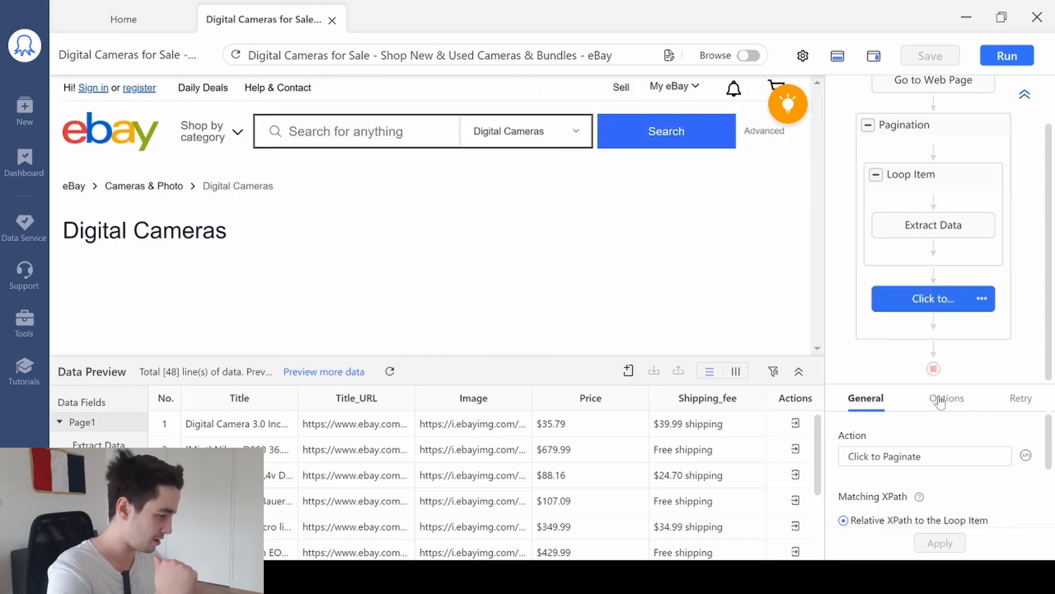
pyautogui.click(946, 398)
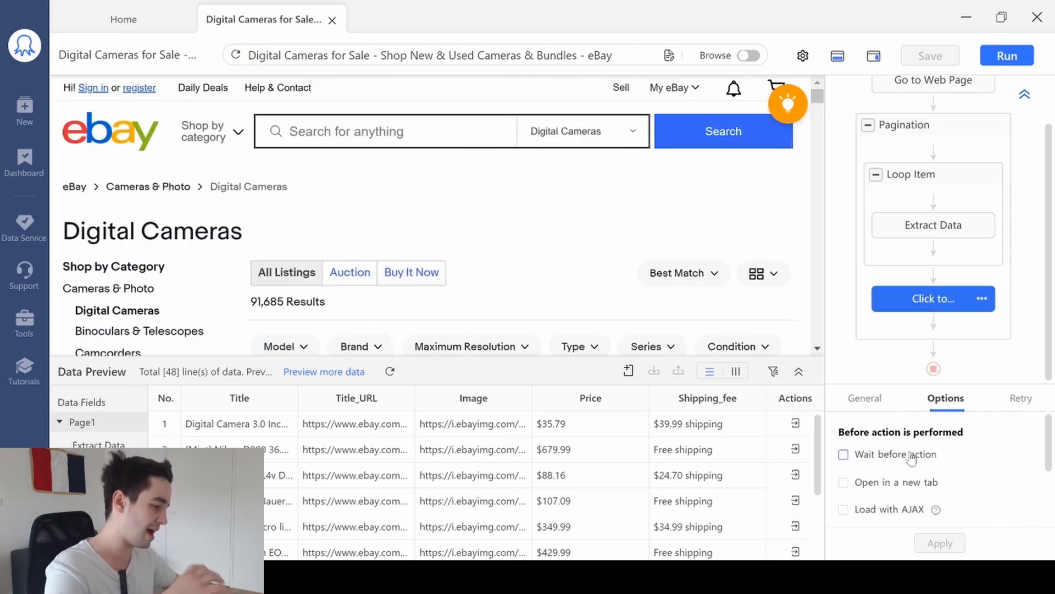
pyautogui.click(843, 453)
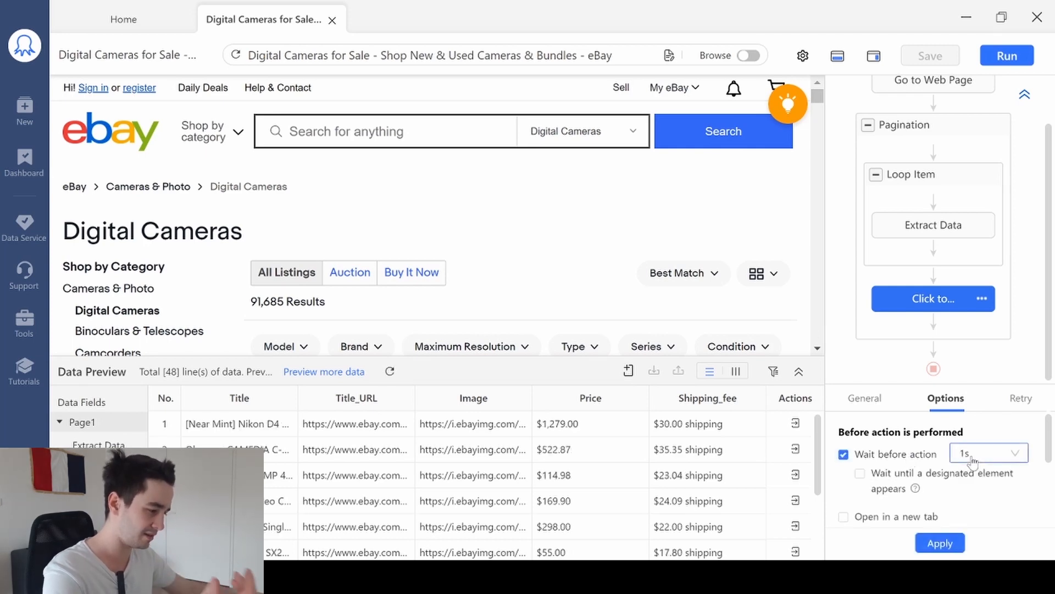
pyautogui.click(986, 453)
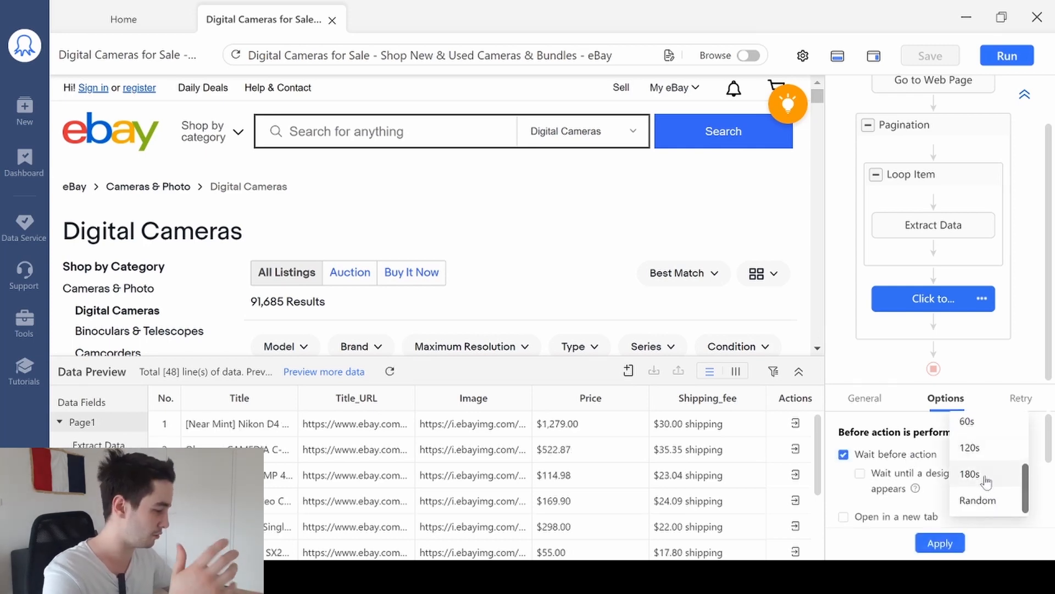
pyautogui.click(969, 458)
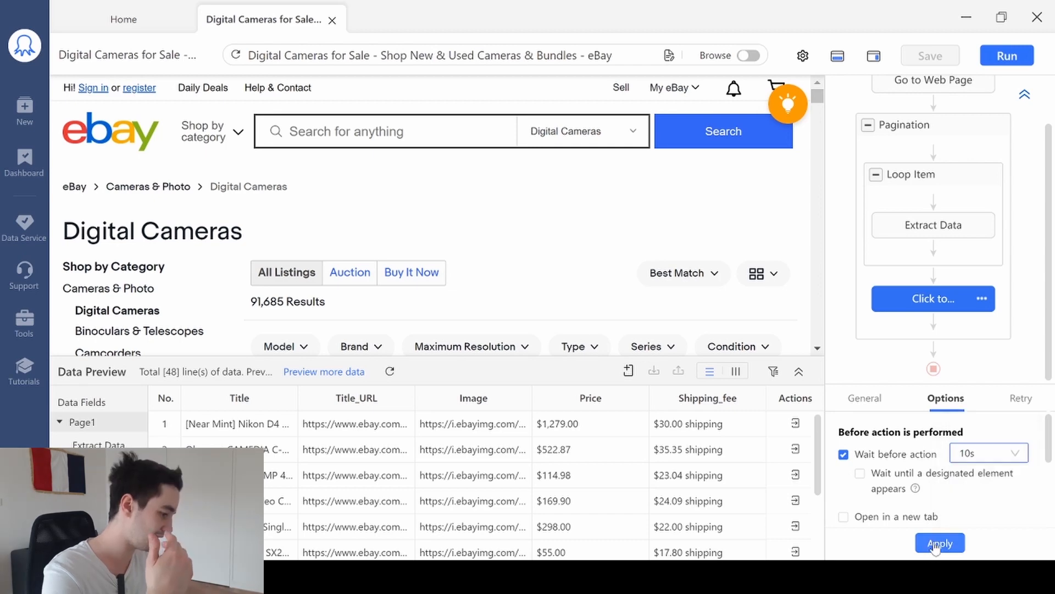
pyautogui.click(939, 543)
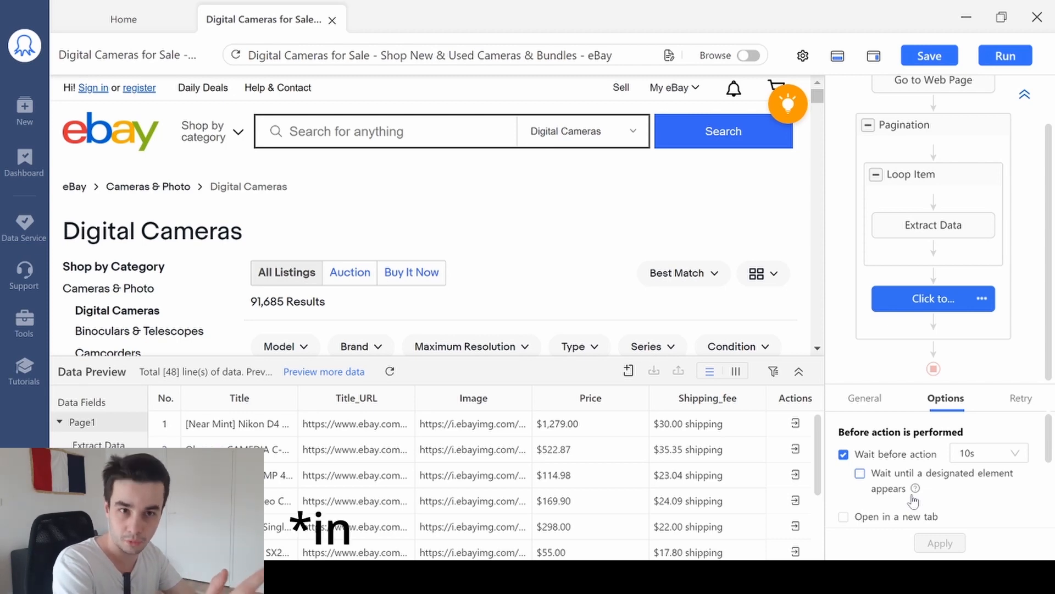
pyautogui.click(929, 55)
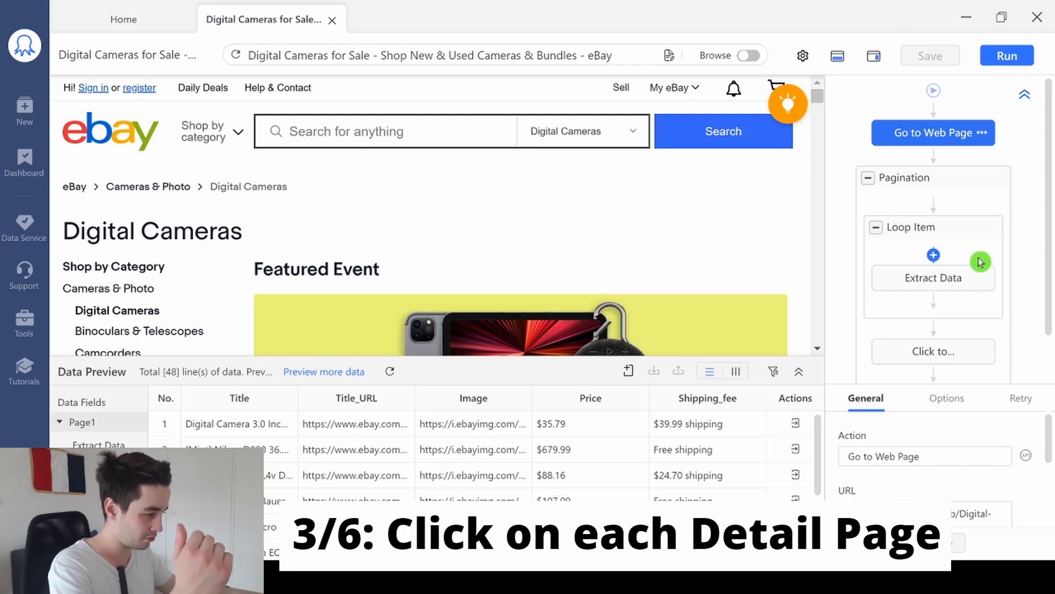
# - Add a Click URLs step opening each listing's detail page via Title_URL
pyautogui.click(933, 278)
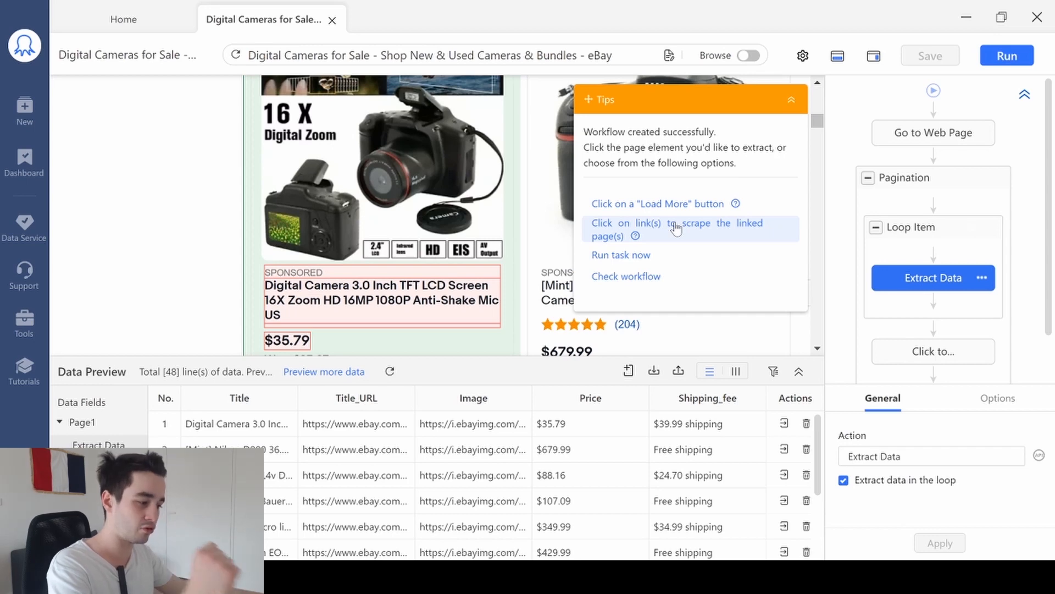
pyautogui.click(675, 229)
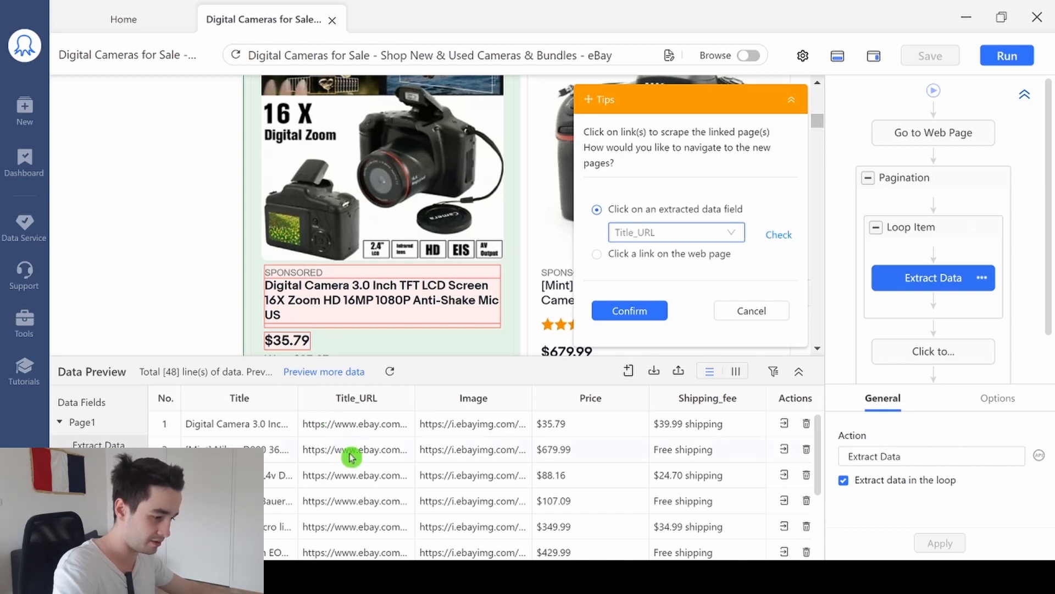
pyautogui.click(629, 310)
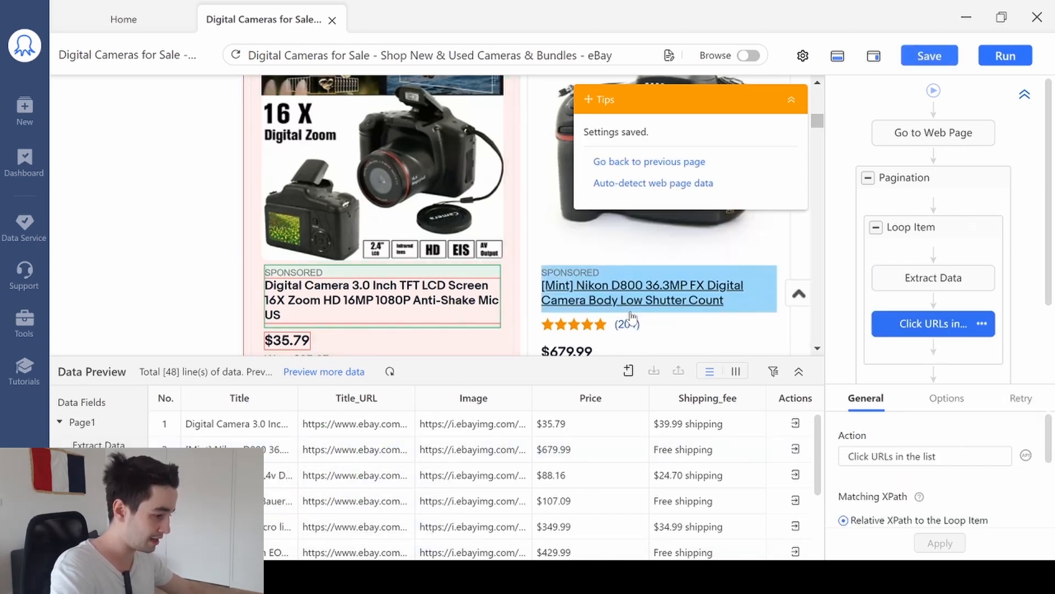
pyautogui.click(933, 277)
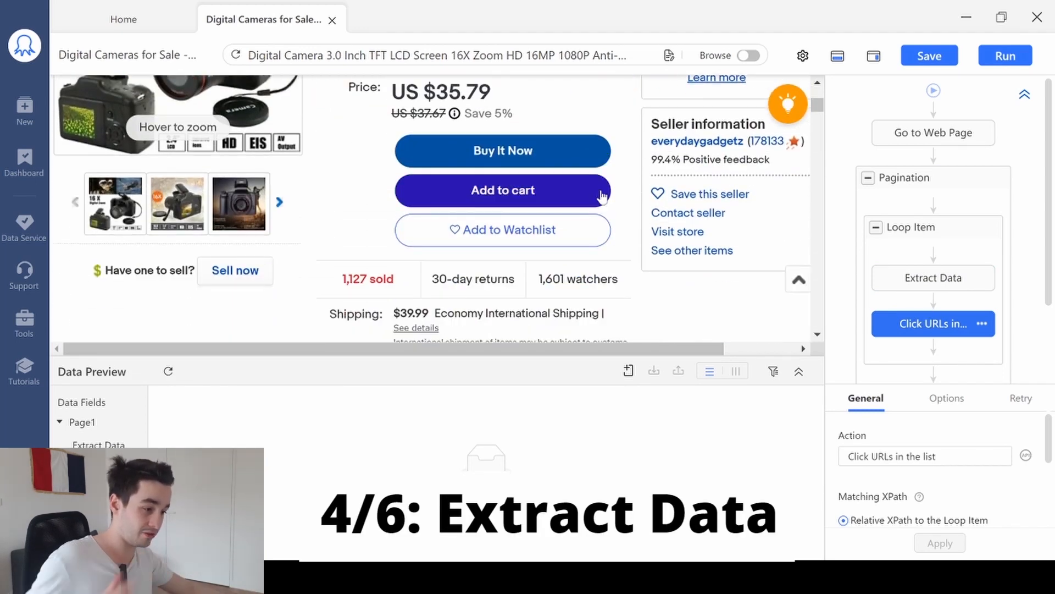
# - Click the Condition value under Item specifics to create Extract Data1
pyautogui.scroll(-3)
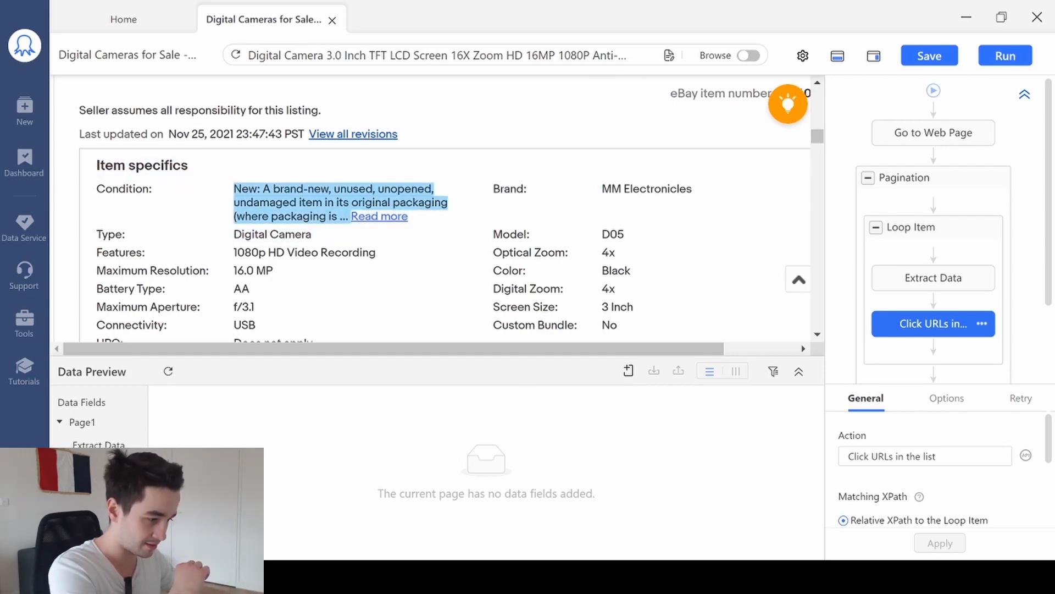
pyautogui.click(142, 165)
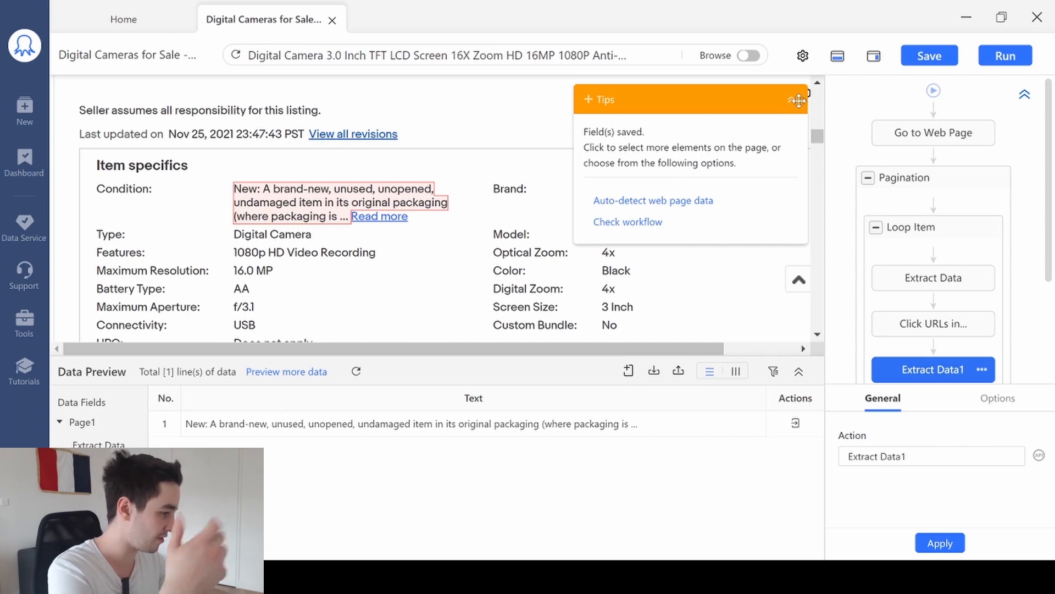
pyautogui.click(409, 252)
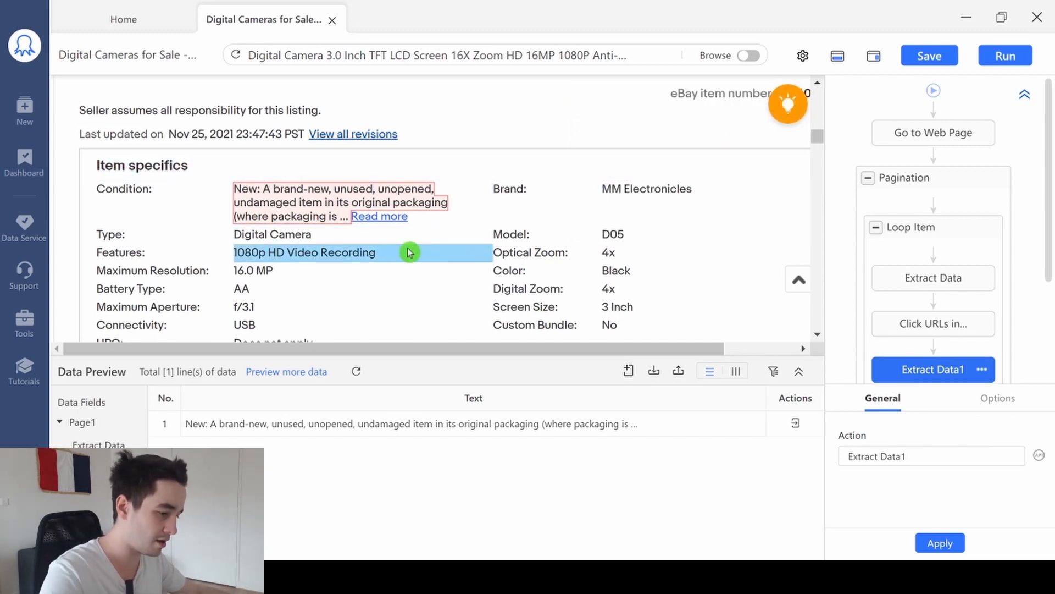
pyautogui.scroll(-3)
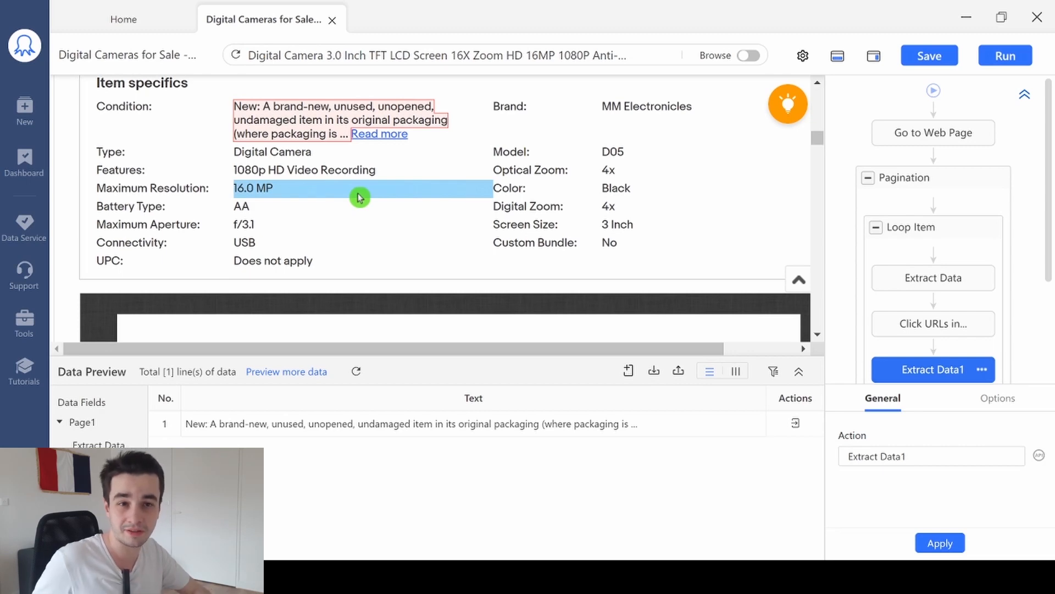
pyautogui.moveTo(353, 184)
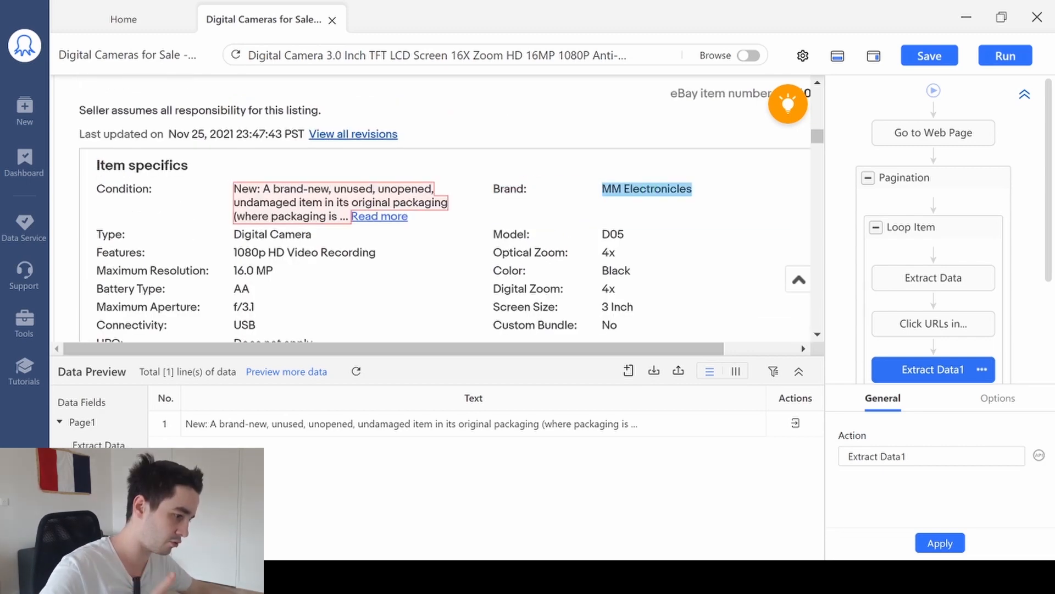
# - Add the Brand, Model and Type values and name the columns Condition, Brand, Model, Type
pyautogui.click(645, 188)
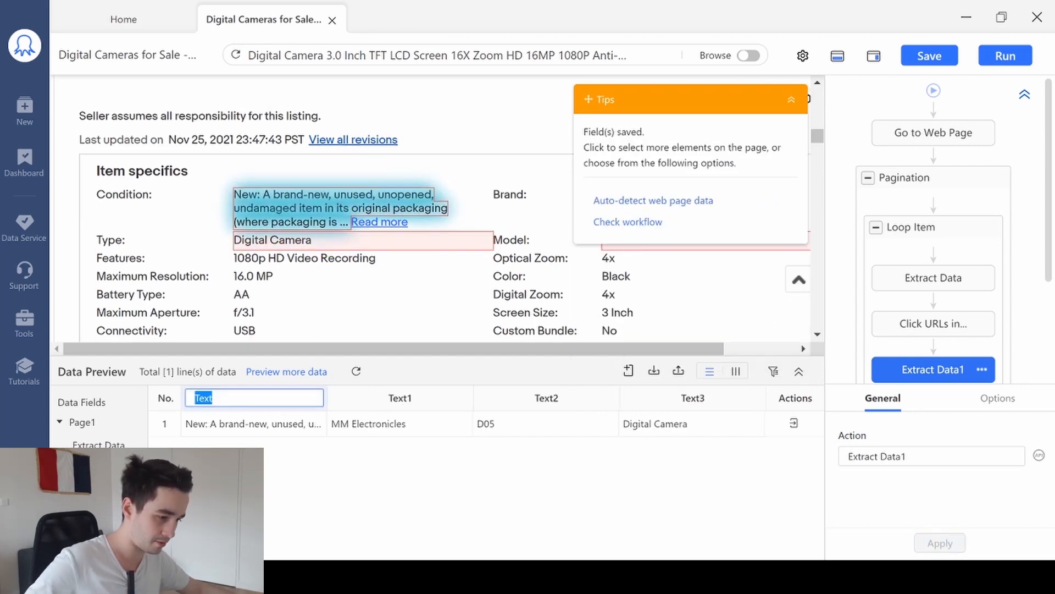
pyautogui.write('Condit')
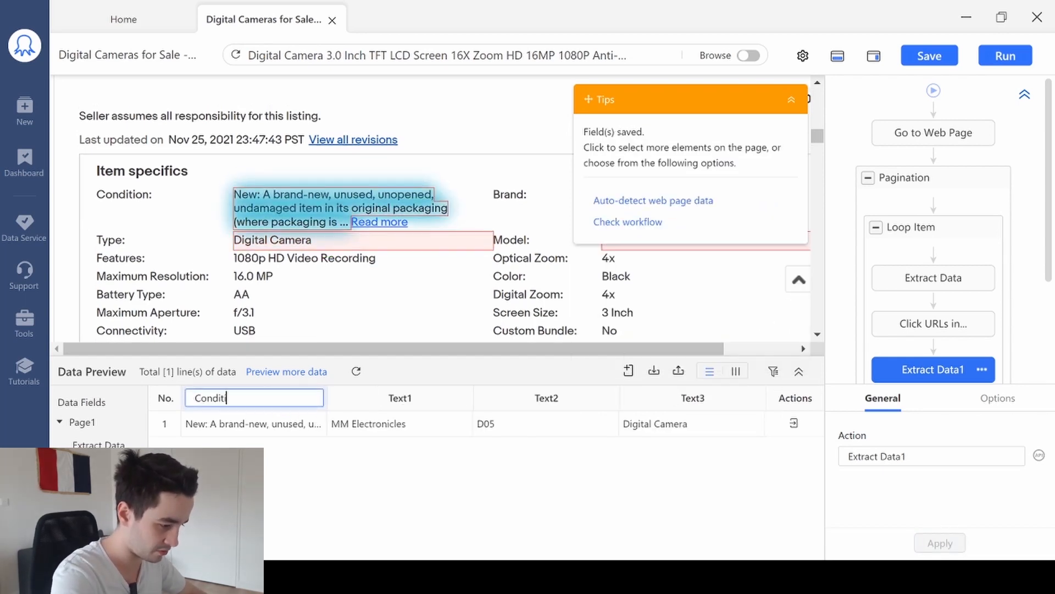
pyautogui.write('Brand')
pyautogui.click(693, 397)
pyautogui.write('Type')
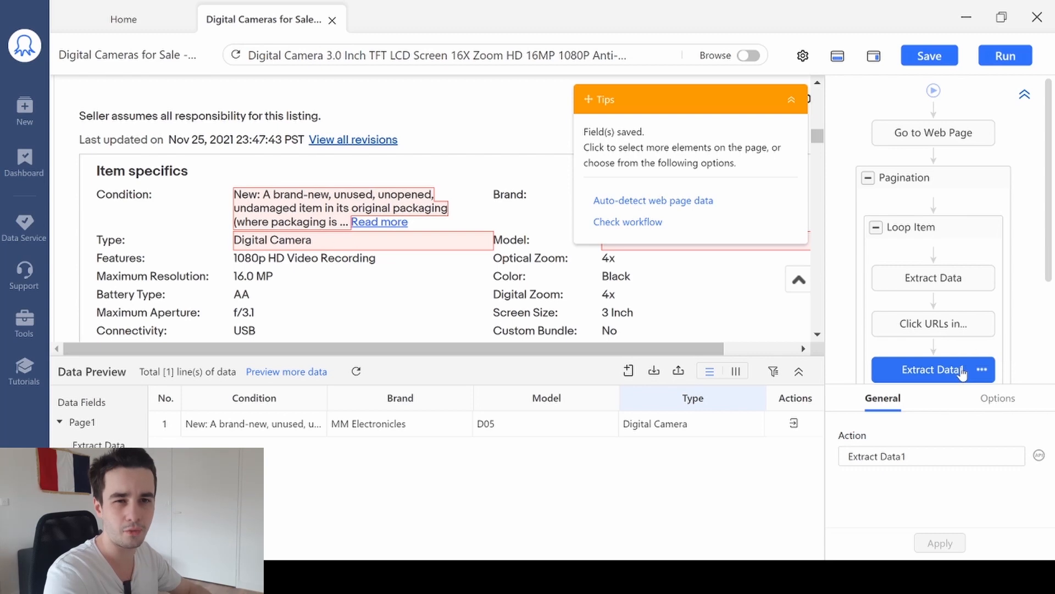
# - Give Extract Data1 a Random wait before action and apply it
pyautogui.click(997, 398)
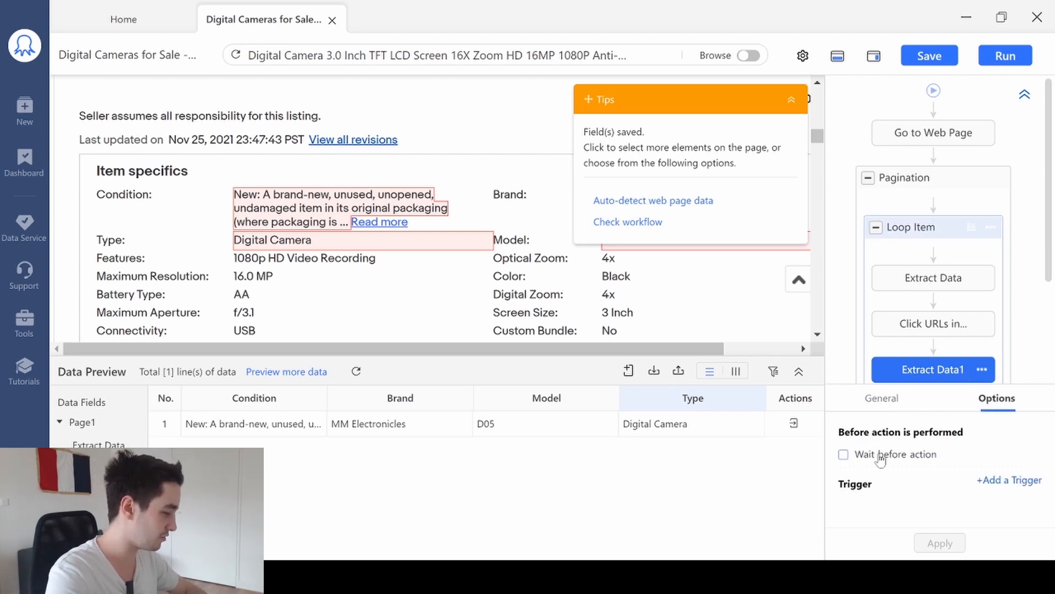
pyautogui.click(843, 454)
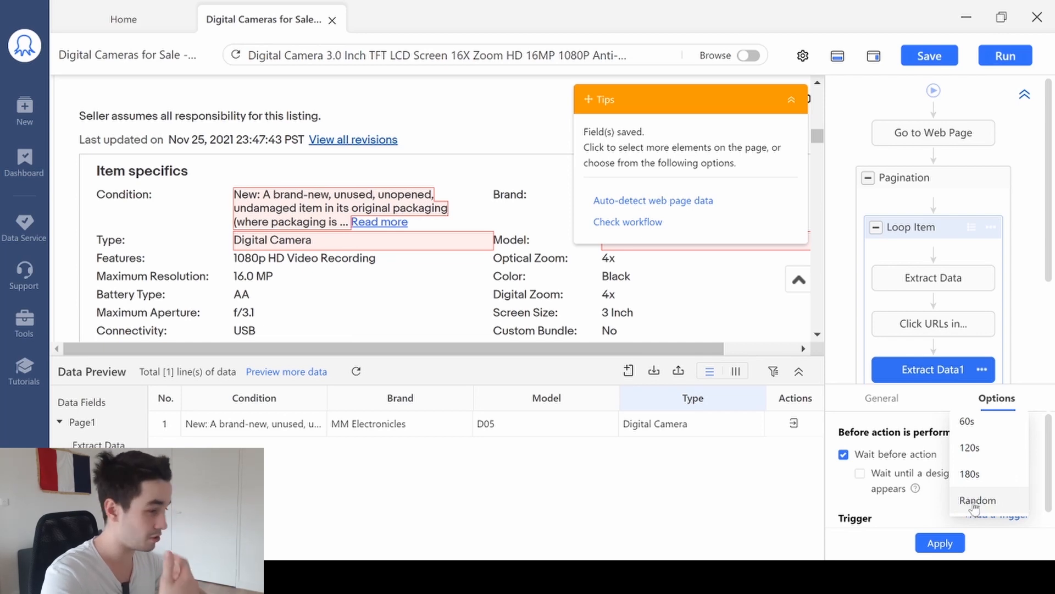
pyautogui.click(977, 500)
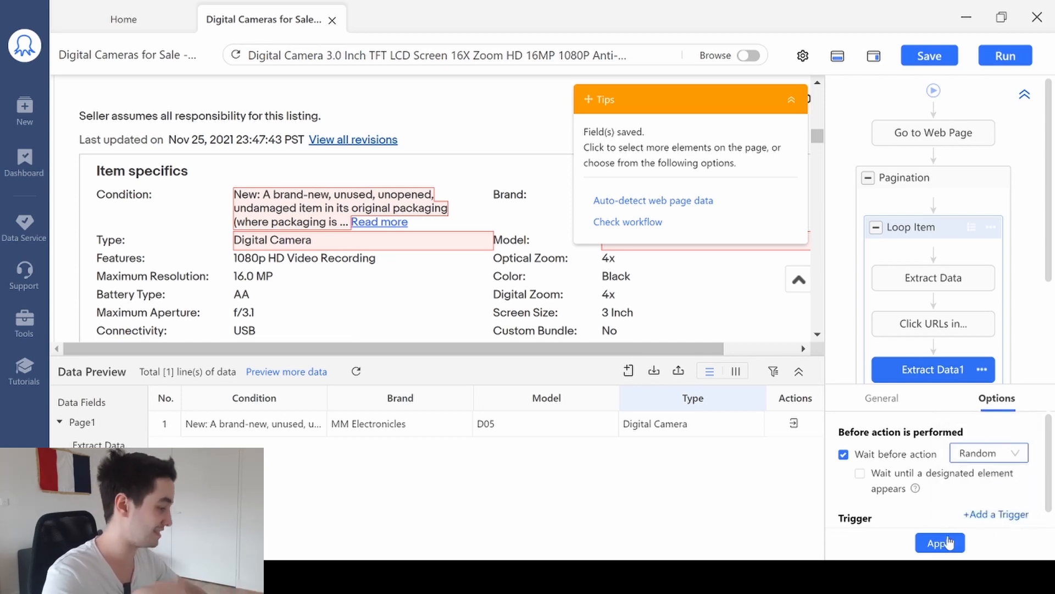
pyautogui.click(939, 543)
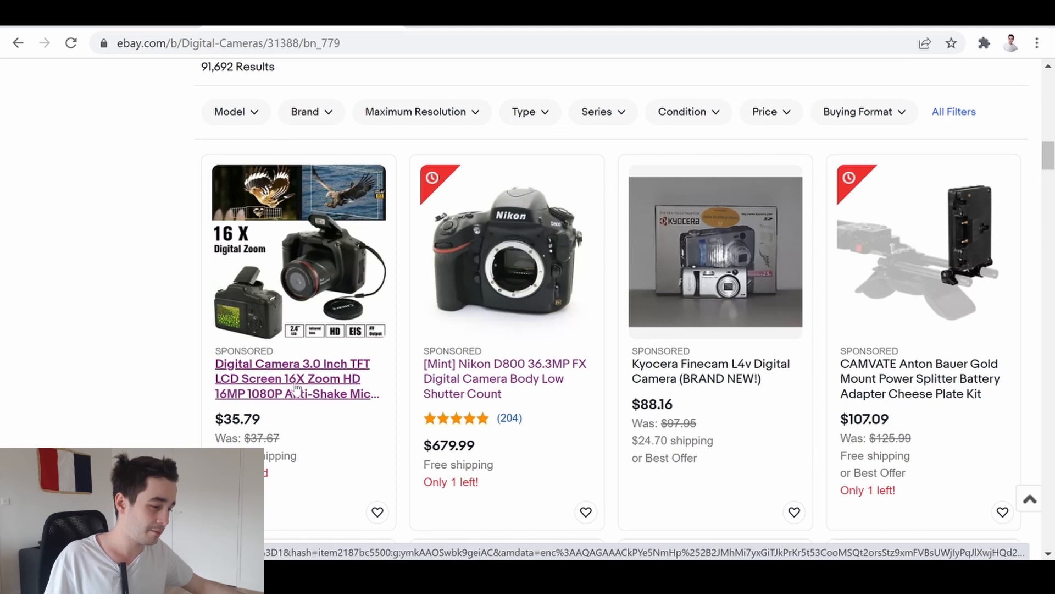
# - Open the first camera listing and select its 'Type: Digital Camera' Item specifics row
pyautogui.rightClick(527, 372)
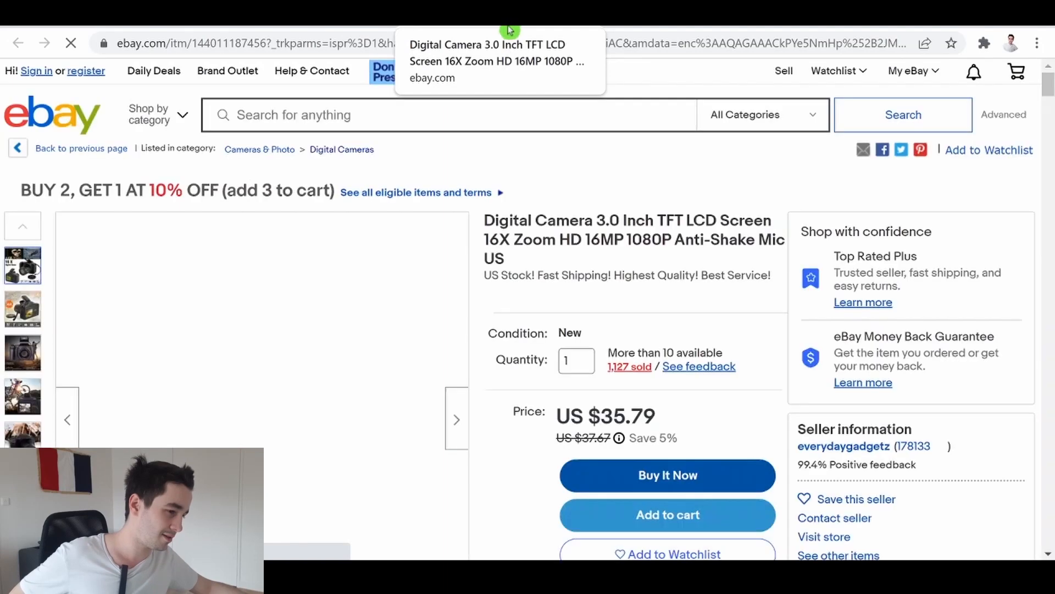
pyautogui.scroll(-3)
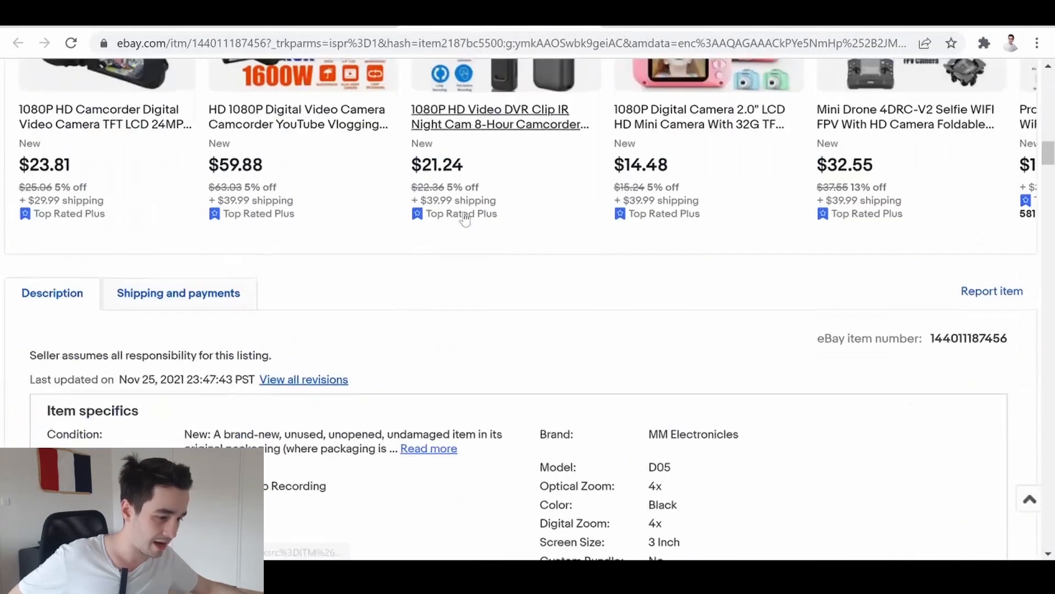
pyautogui.scroll(-3)
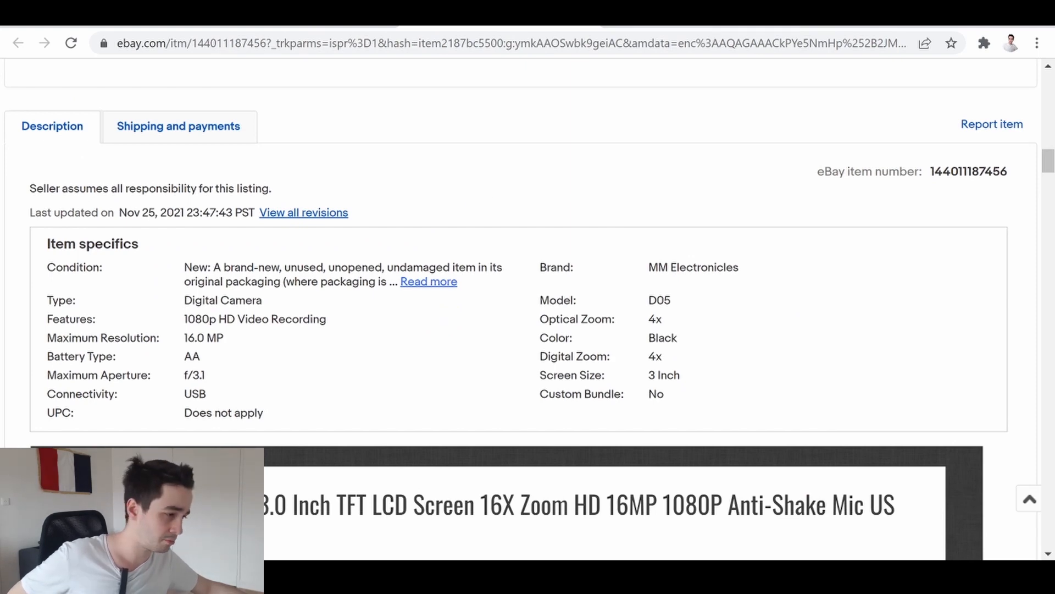
pyautogui.moveTo(47, 300); pyautogui.dragTo(282, 300)
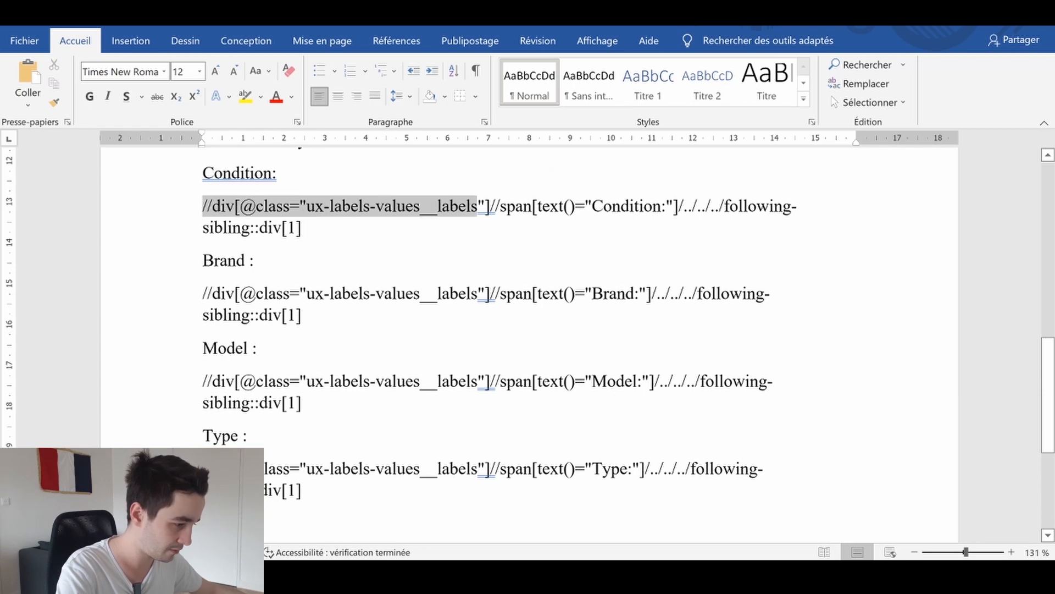
# - Select the Condition XPath expression in the Word notes
pyautogui.moveTo(485, 206); pyautogui.dragTo(300, 227)
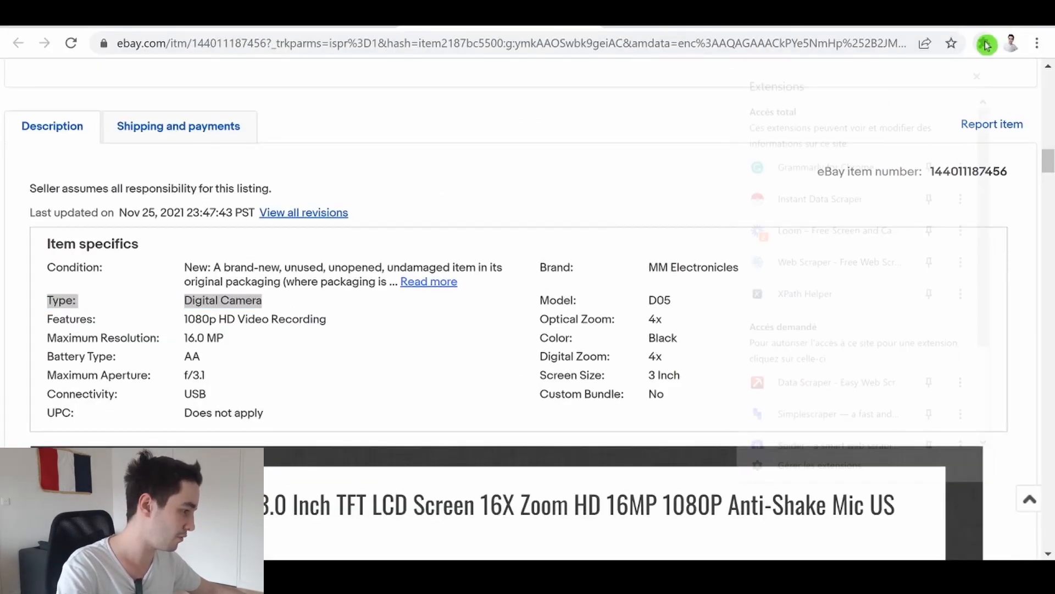
# - In XPath Helper, enter the label-based following-sibling XPath that matches the Condition value
pyautogui.click(984, 43)
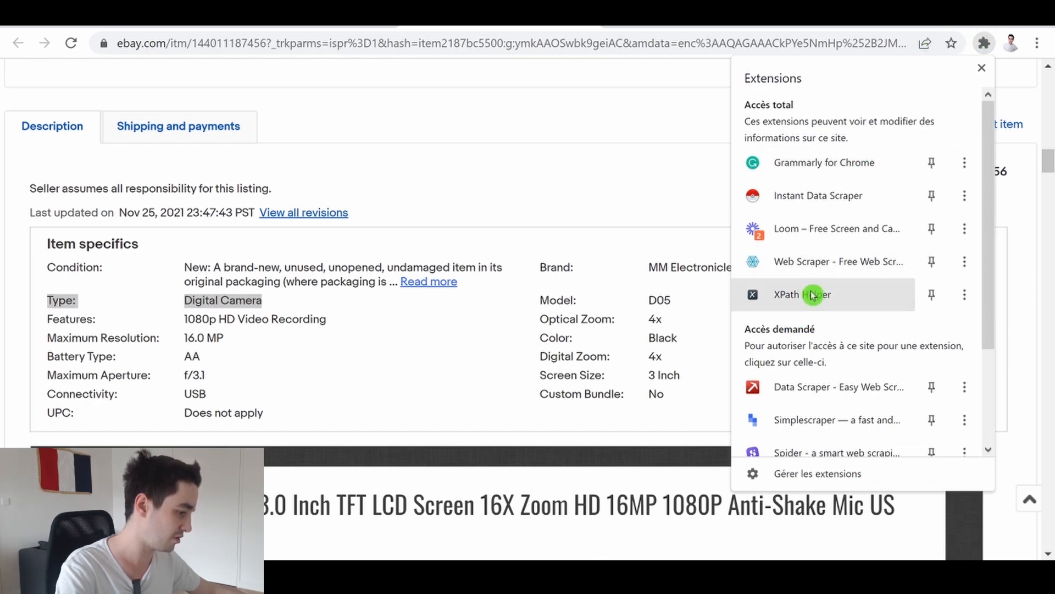
pyautogui.click(801, 294)
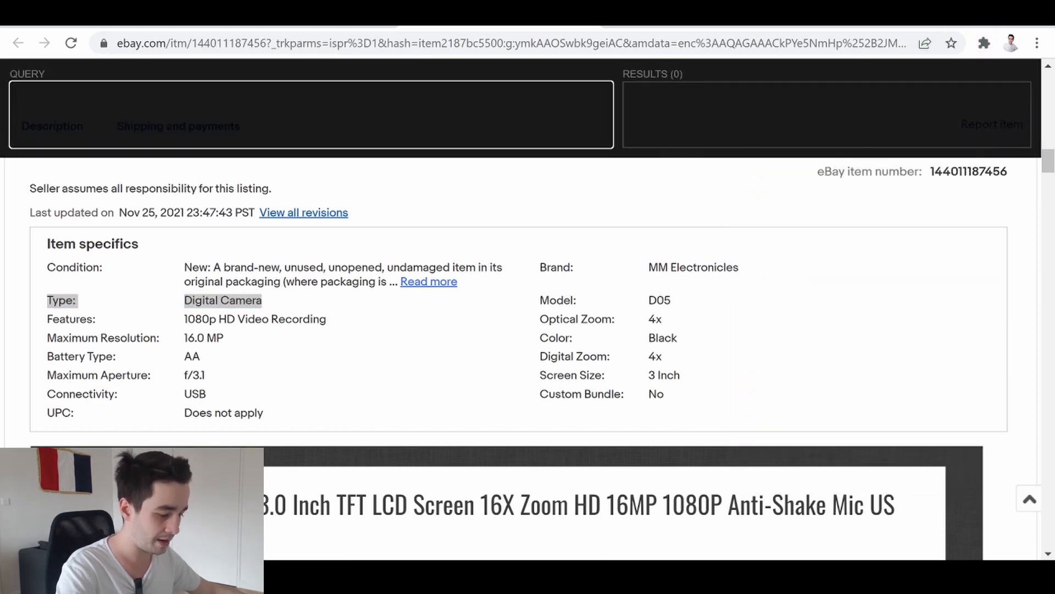
pyautogui.write('//div[@class="ux-labels-values__labels"]')
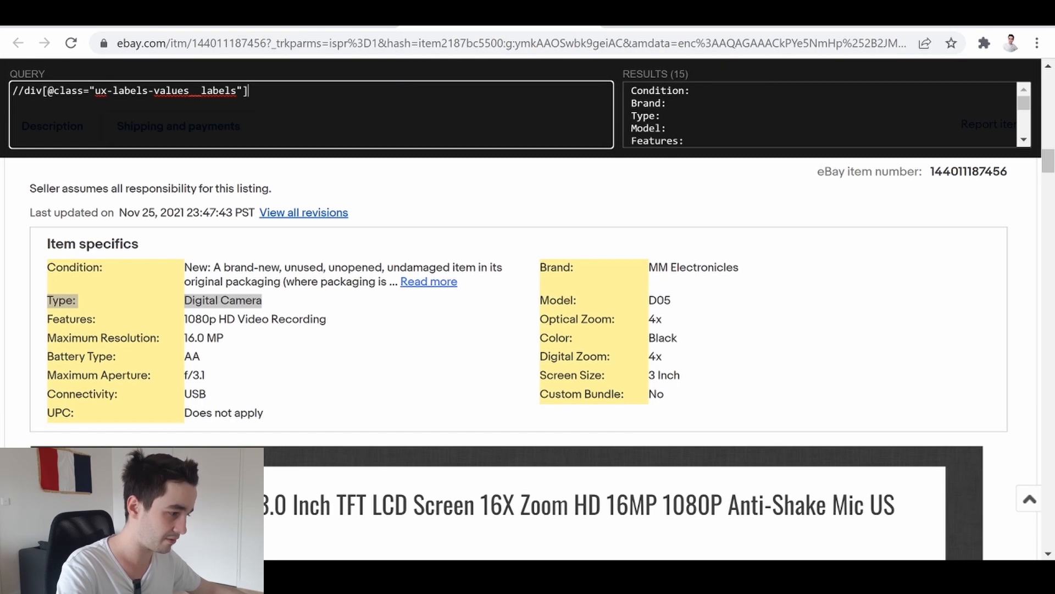
pyautogui.scroll(-3)
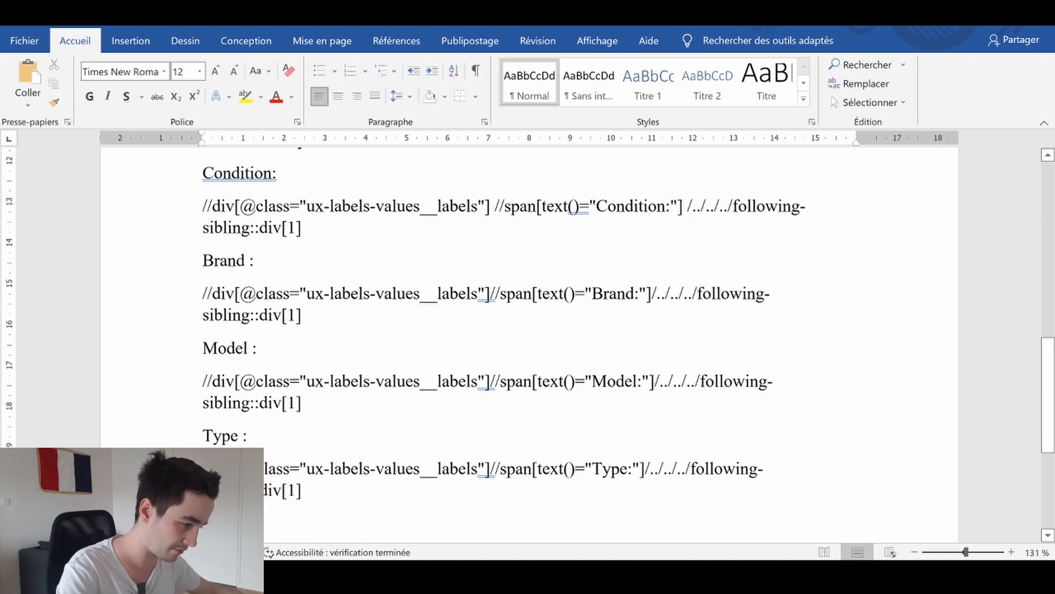
pyautogui.moveTo(494, 206); pyautogui.dragTo(681, 206)
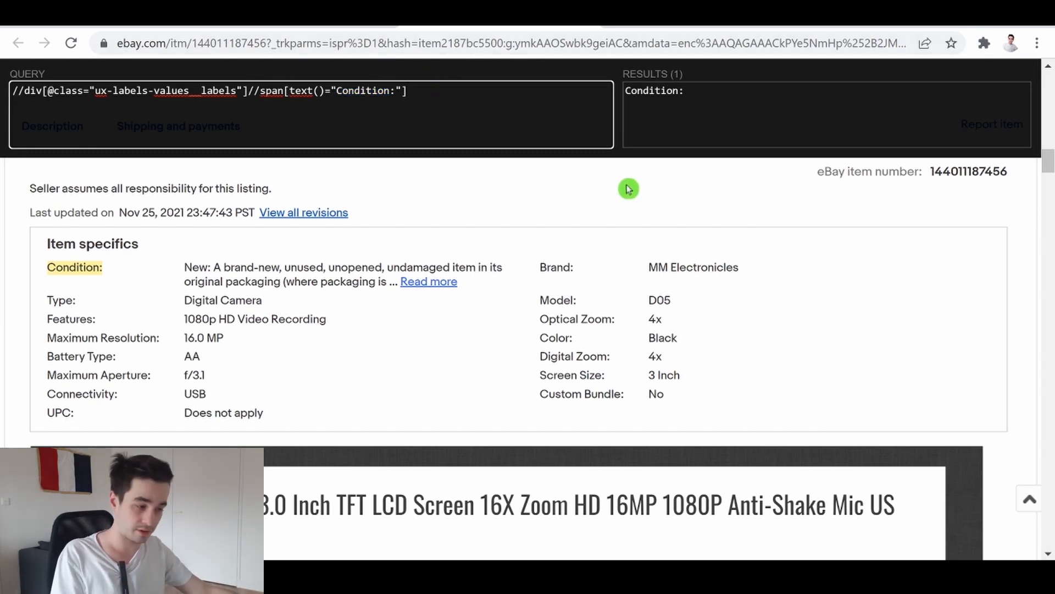
pyautogui.doubleClick(363, 91)
pyautogui.write('/')
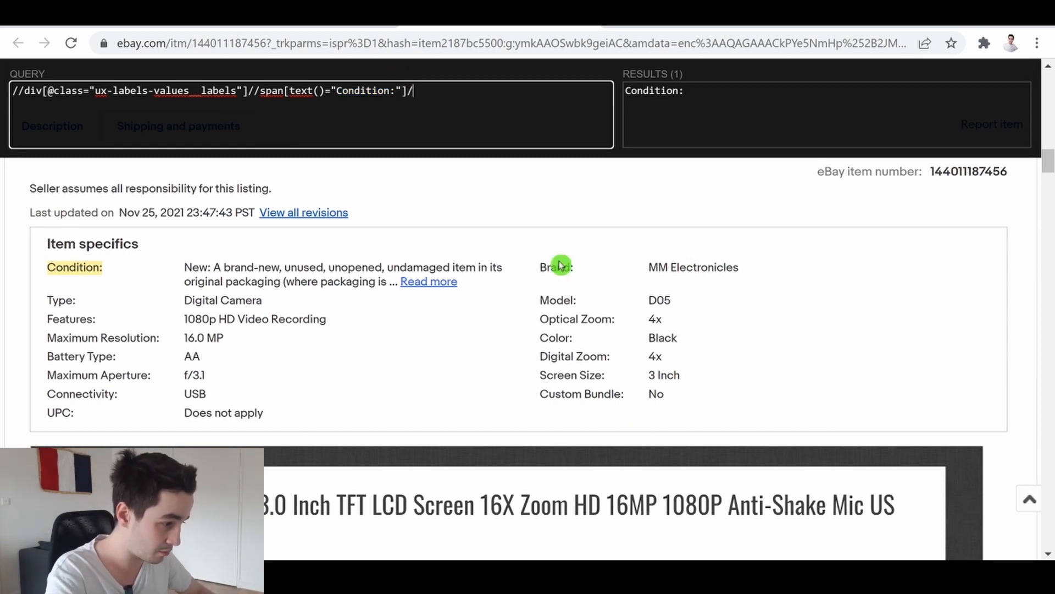
pyautogui.write('../..')
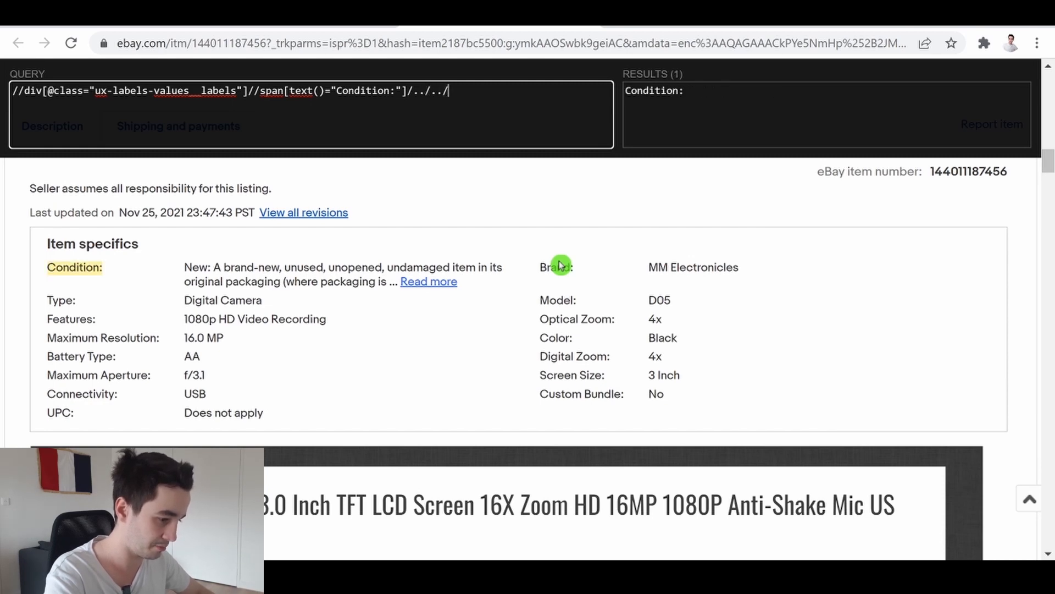
pyautogui.write('/../following-sibling::div[1')
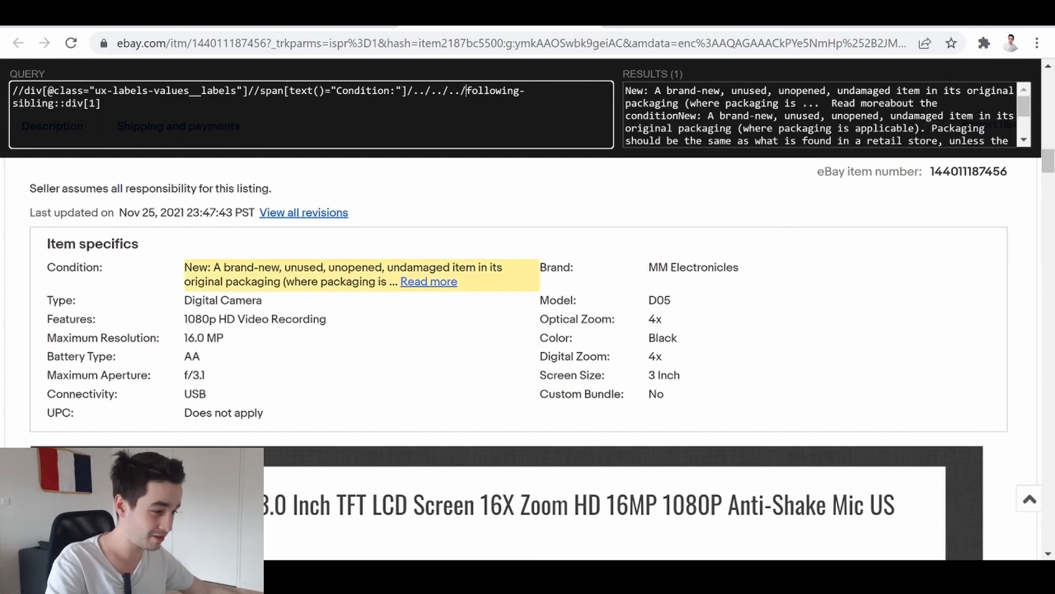
# - Apply customized XPaths to the Condition, Brand, Model and Type fields in Data Preview
pyautogui.click(312, 398)
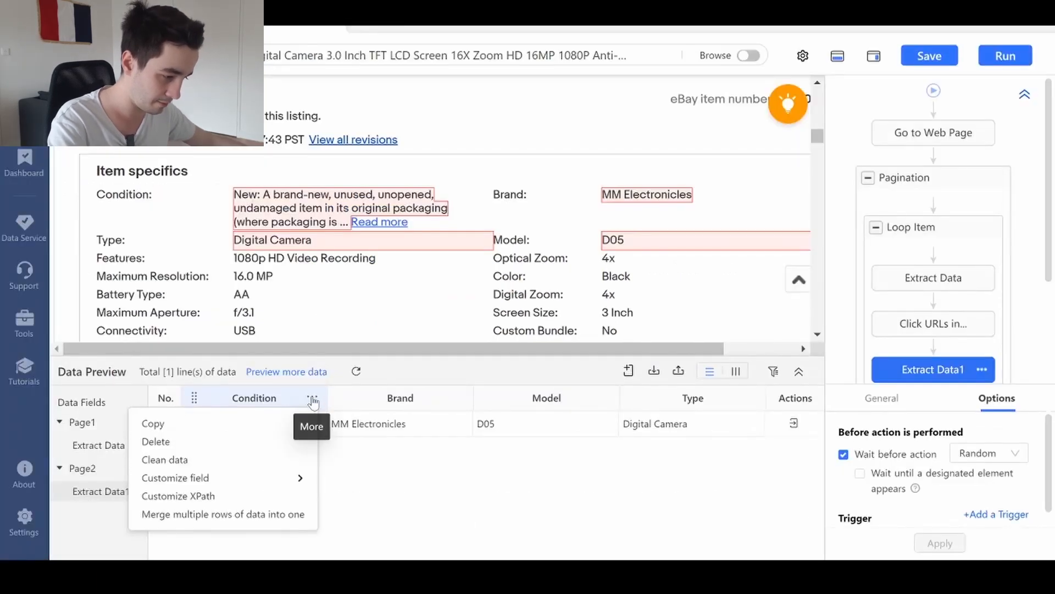
pyautogui.click(178, 495)
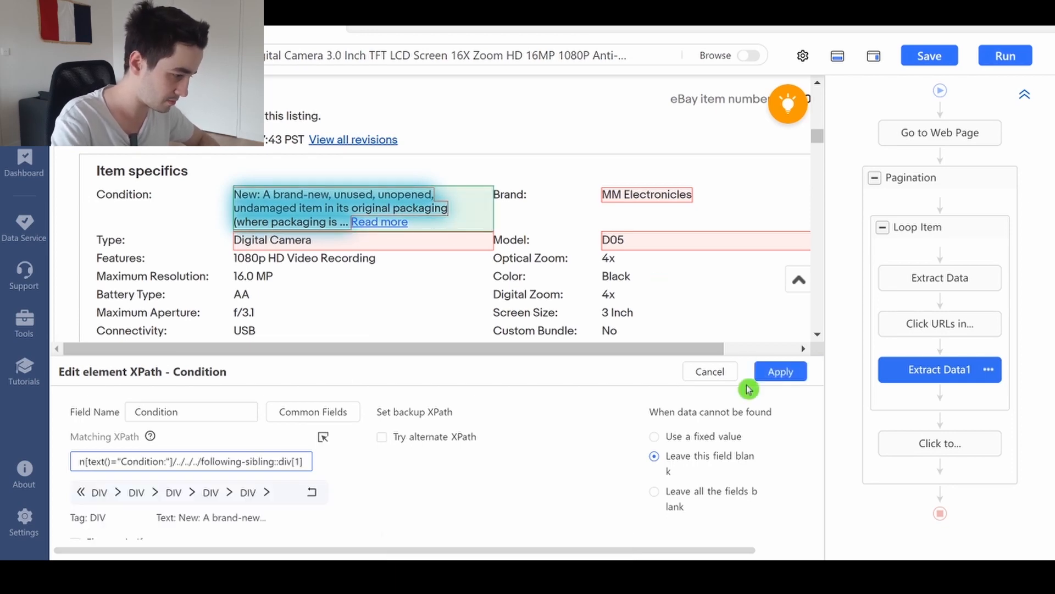
pyautogui.click(780, 371)
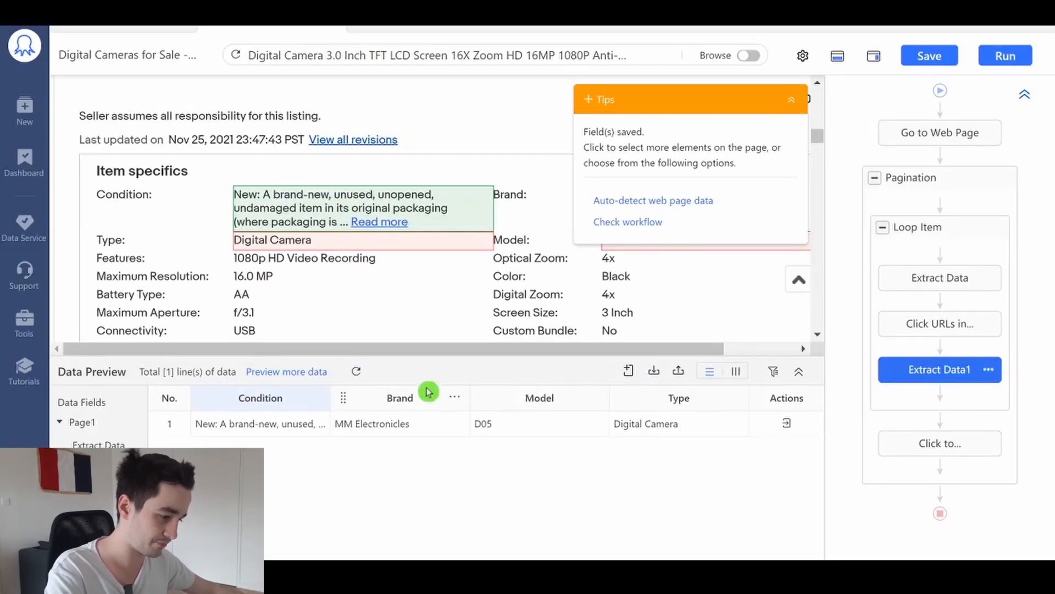
pyautogui.click(454, 397)
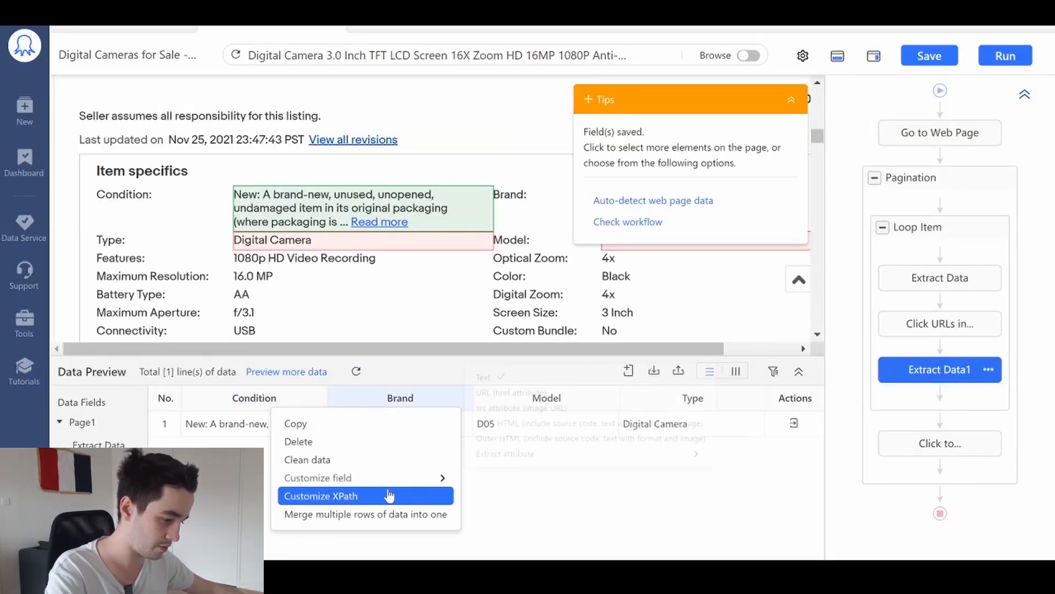
pyautogui.click(322, 495)
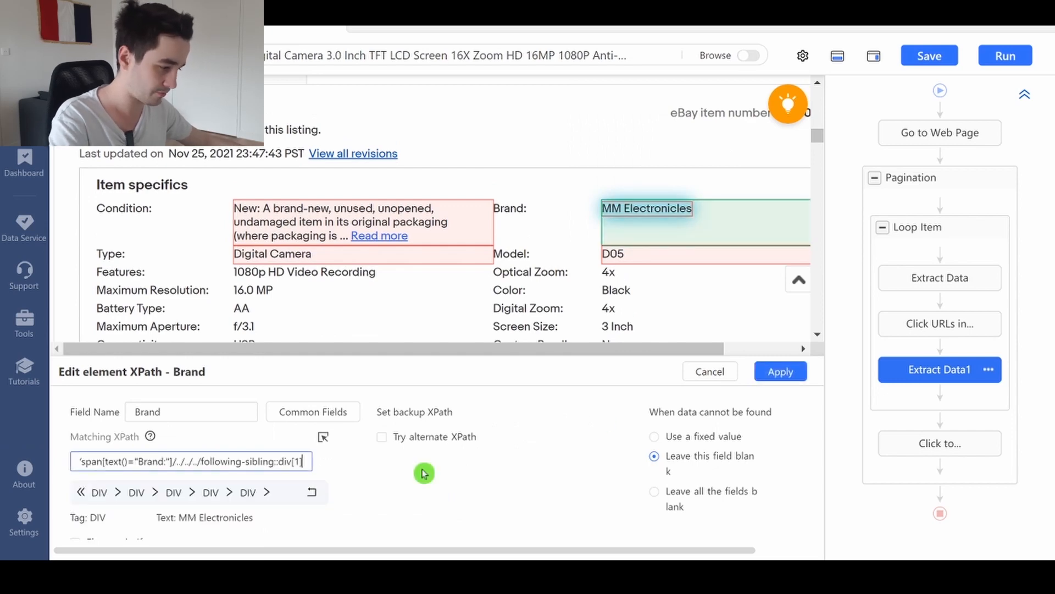
pyautogui.click(780, 371)
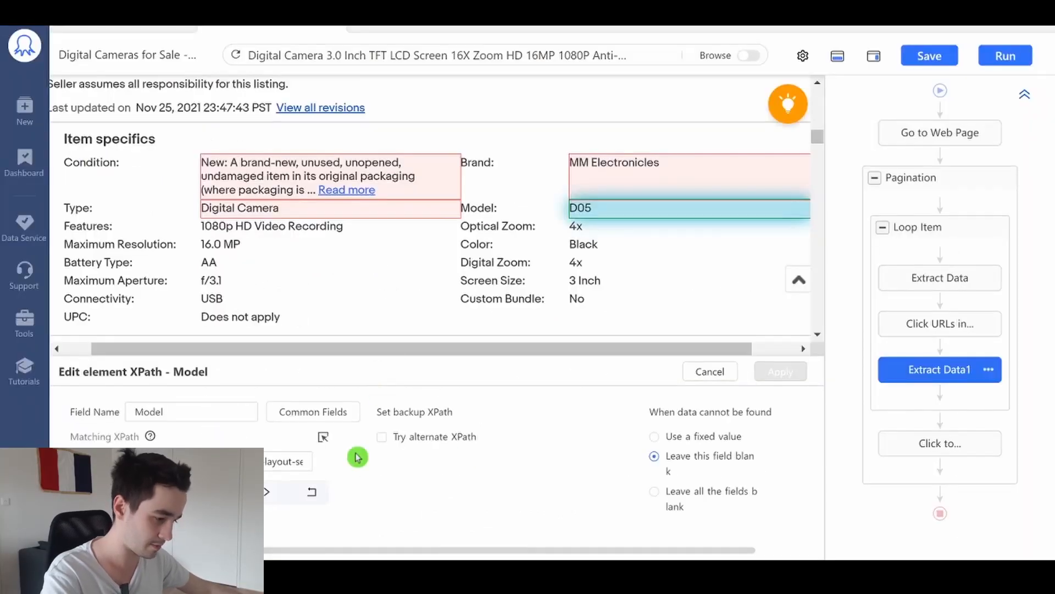
pyautogui.click(780, 371)
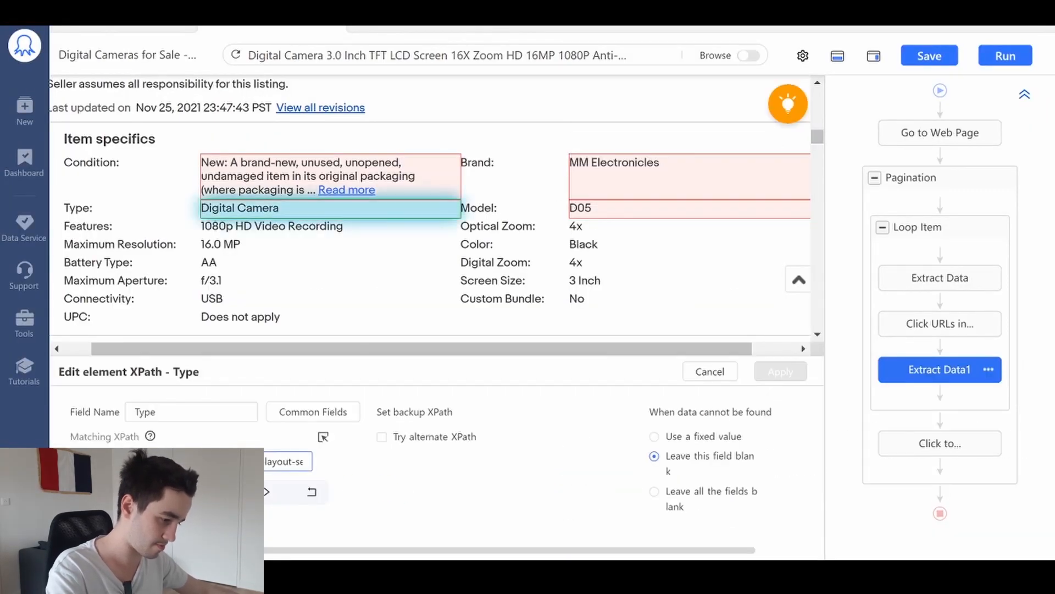
pyautogui.click(779, 371)
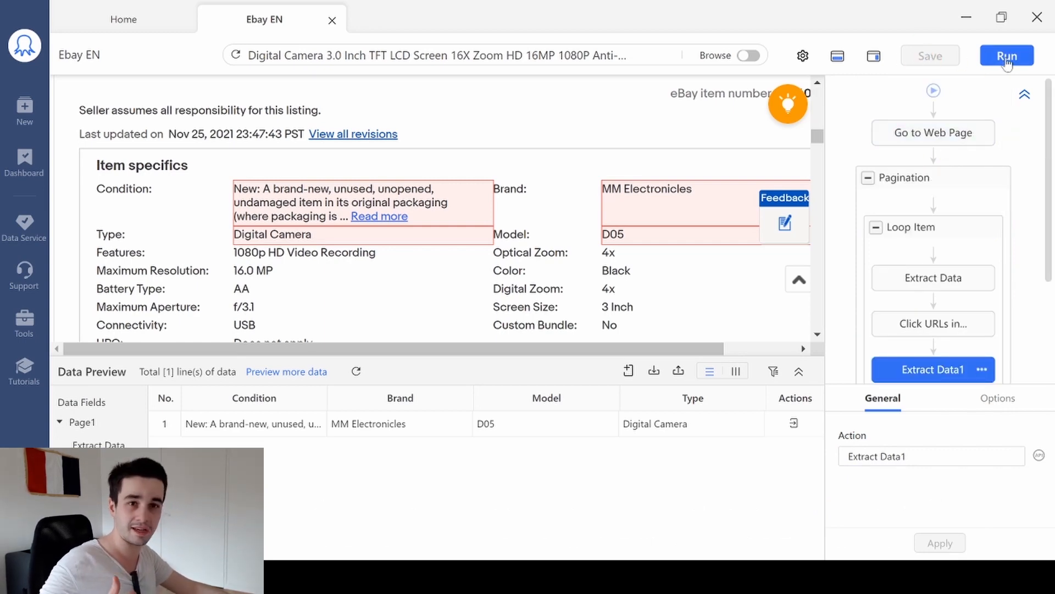
# - Bring up the Ebay EN task's run options from the toolbar's Run button
pyautogui.click(1006, 55)
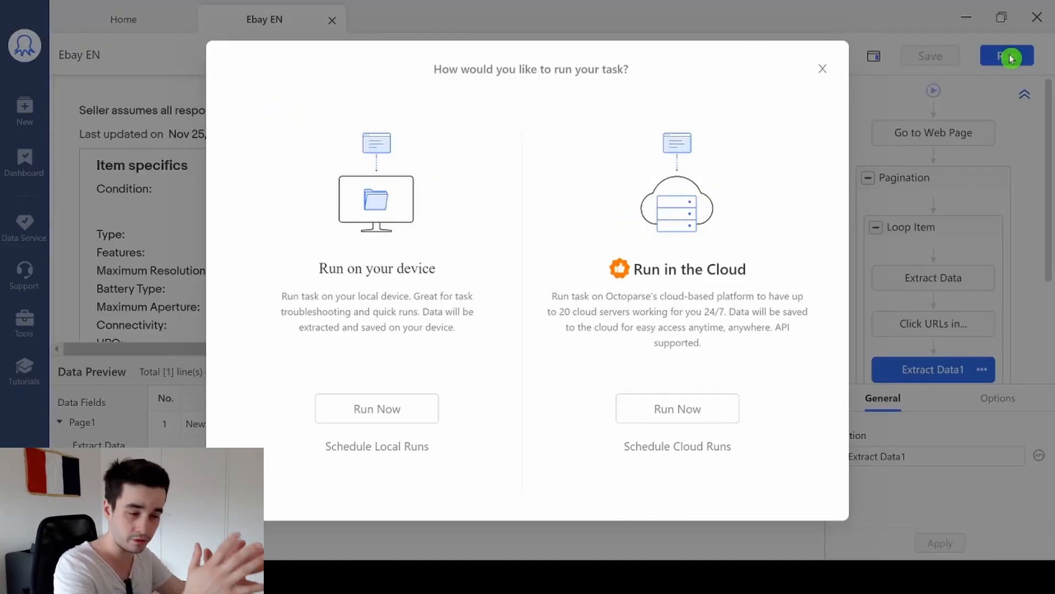
pyautogui.moveTo(558, 273)
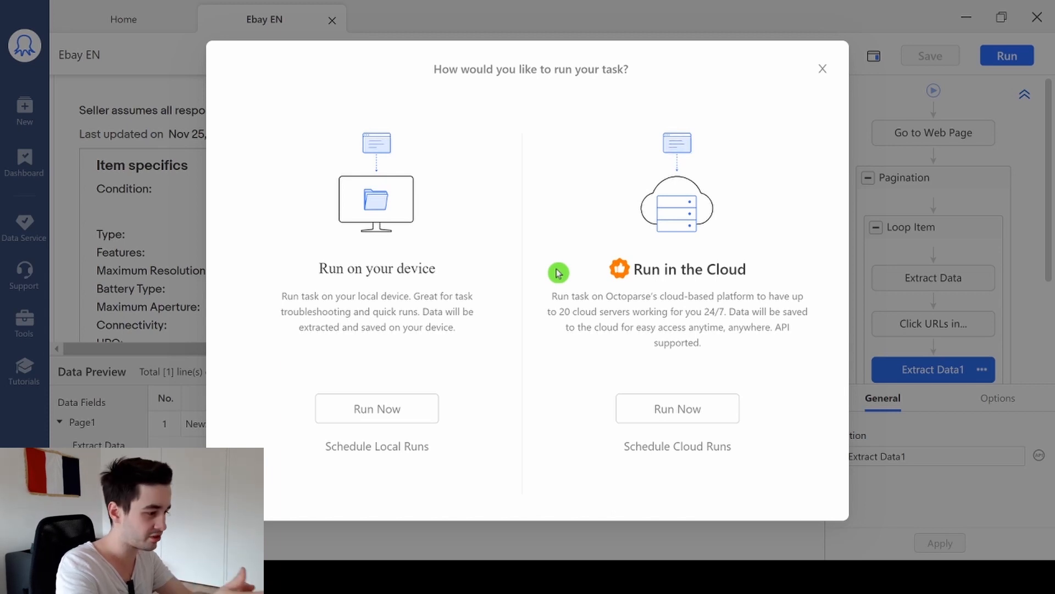
pyautogui.moveTo(696, 291)
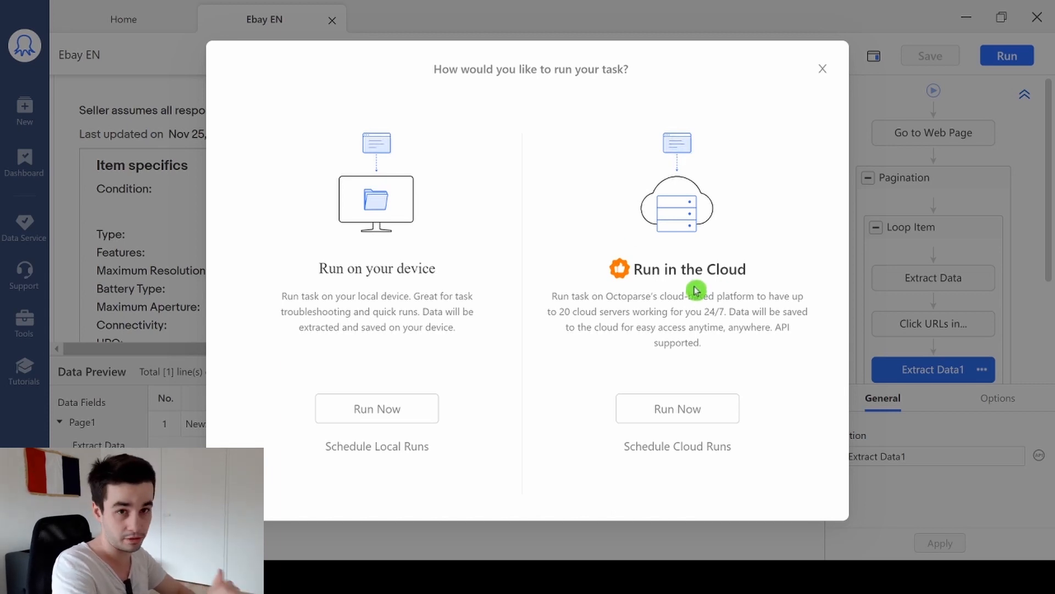
pyautogui.moveTo(672, 296)
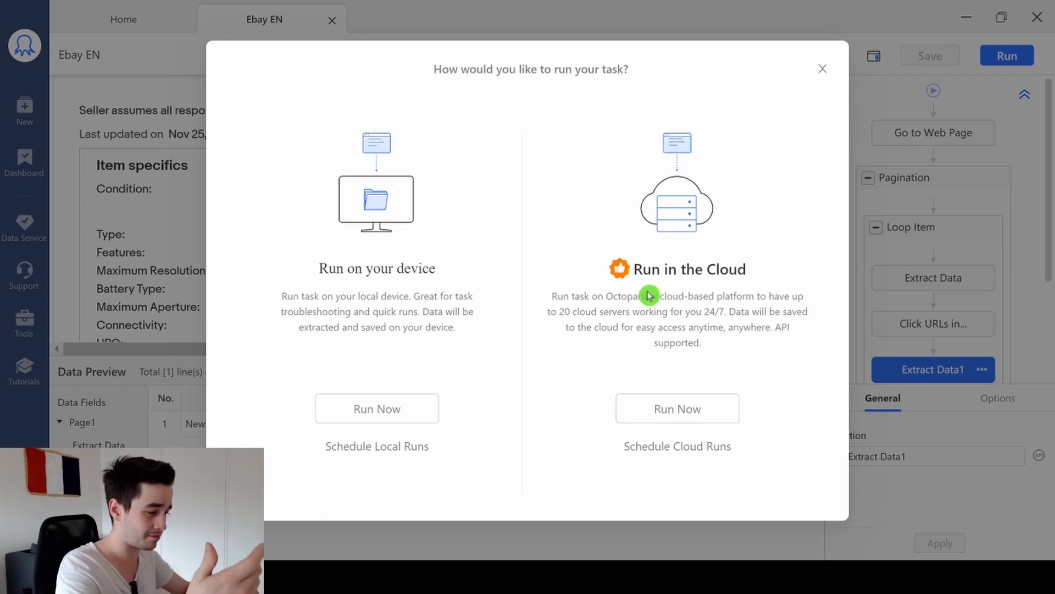
pyautogui.moveTo(726, 284)
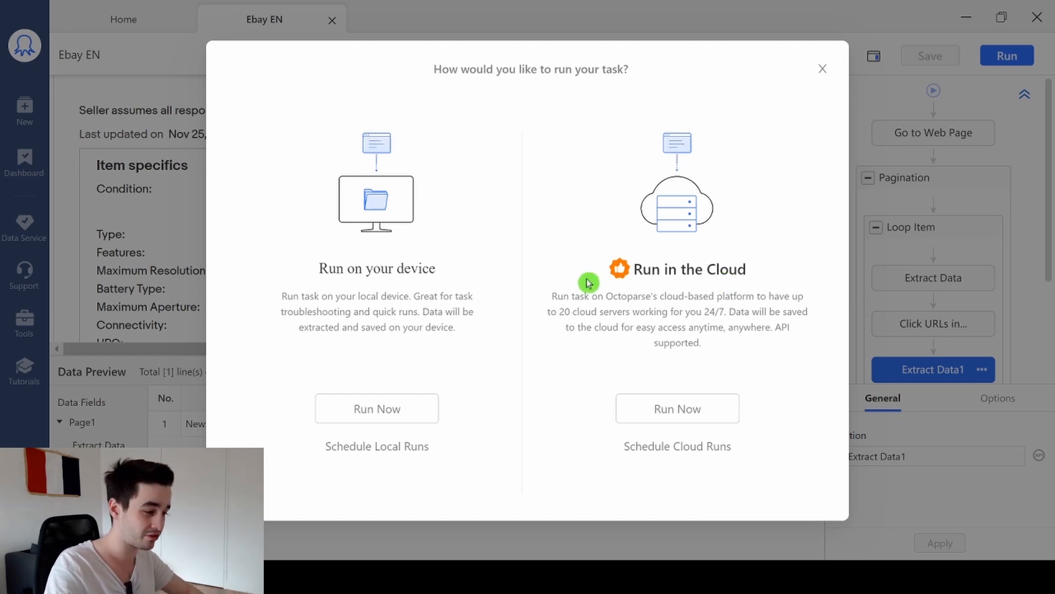
# - Run the Ebay EN task on this device
pyautogui.click(377, 408)
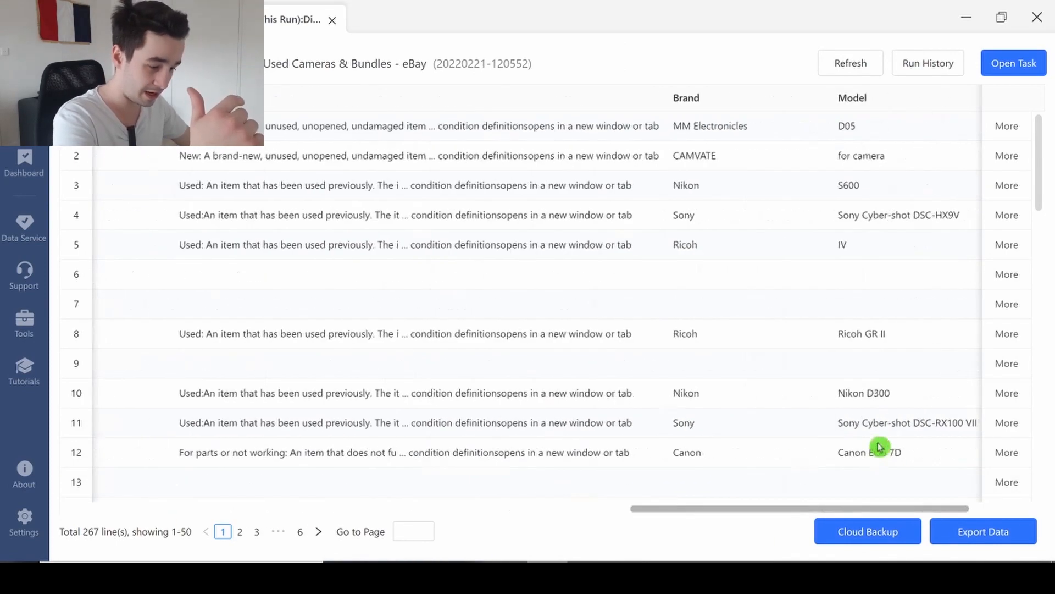
pyautogui.moveTo(881, 503); pyautogui.dragTo(754, 504)
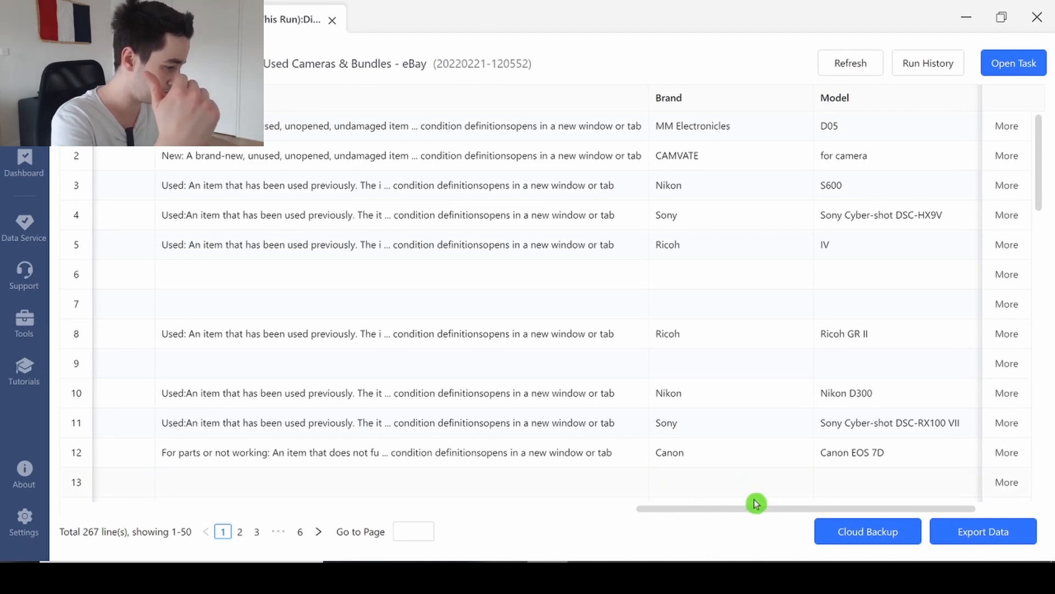
pyautogui.scroll(-3)
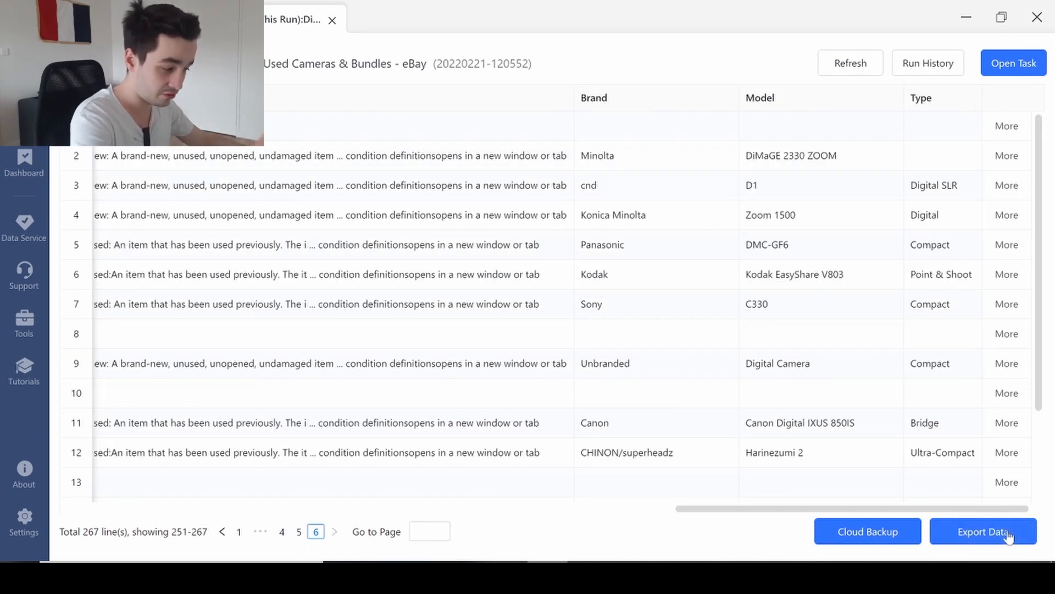
# - Export the 267 scraped rows as an Excel (xlsx) file
pyautogui.click(981, 531)
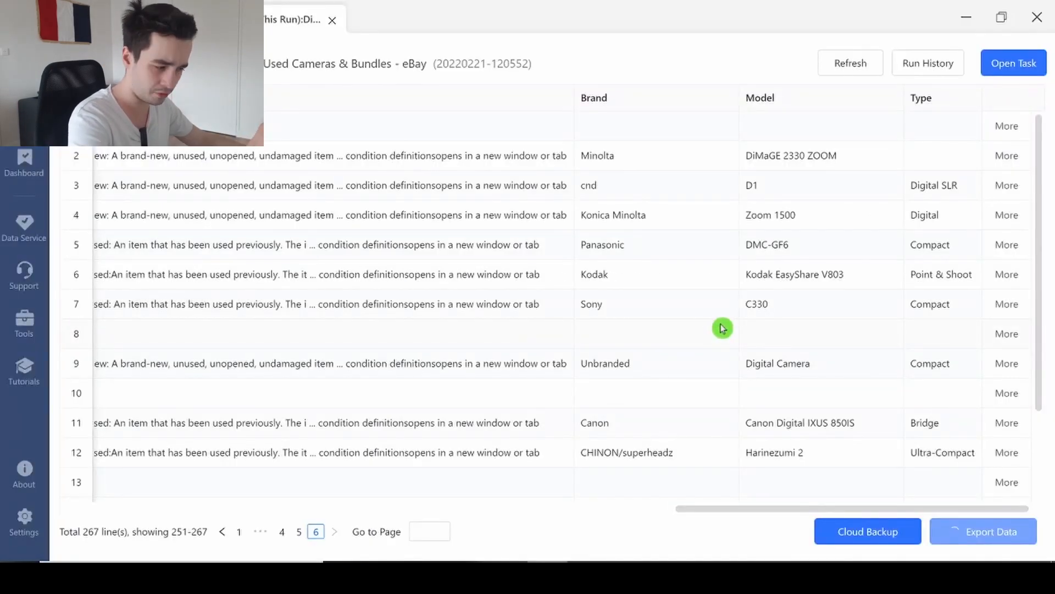
pyautogui.click(982, 531)
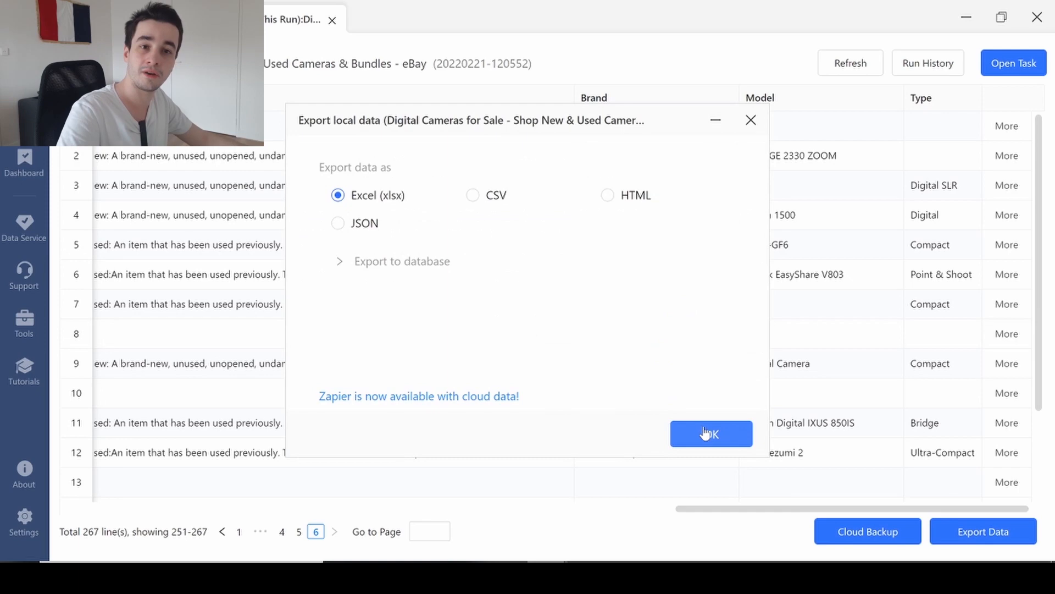
pyautogui.moveTo(743, 453)
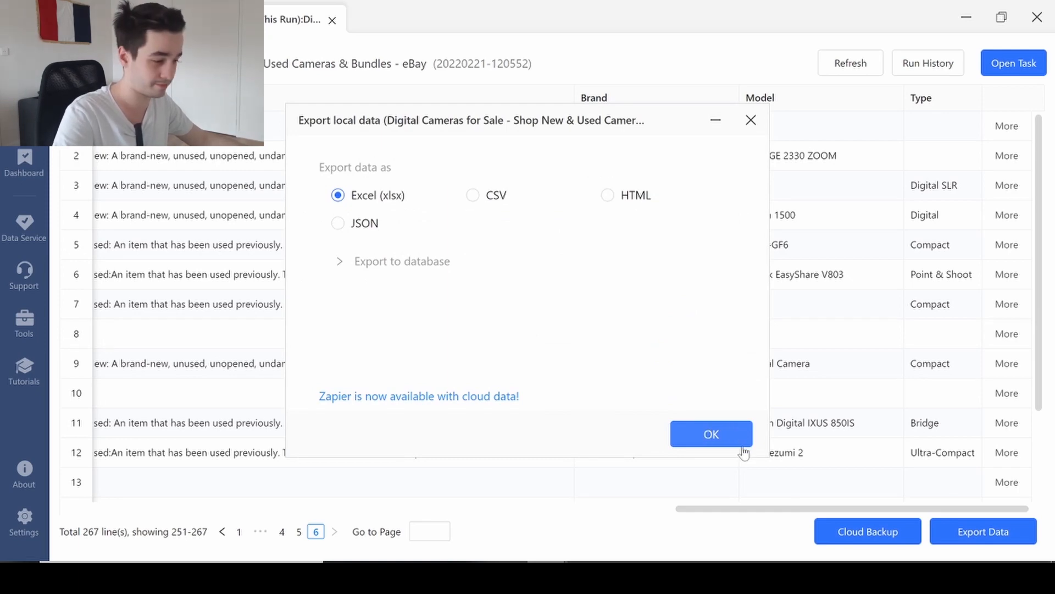
pyautogui.click(711, 434)
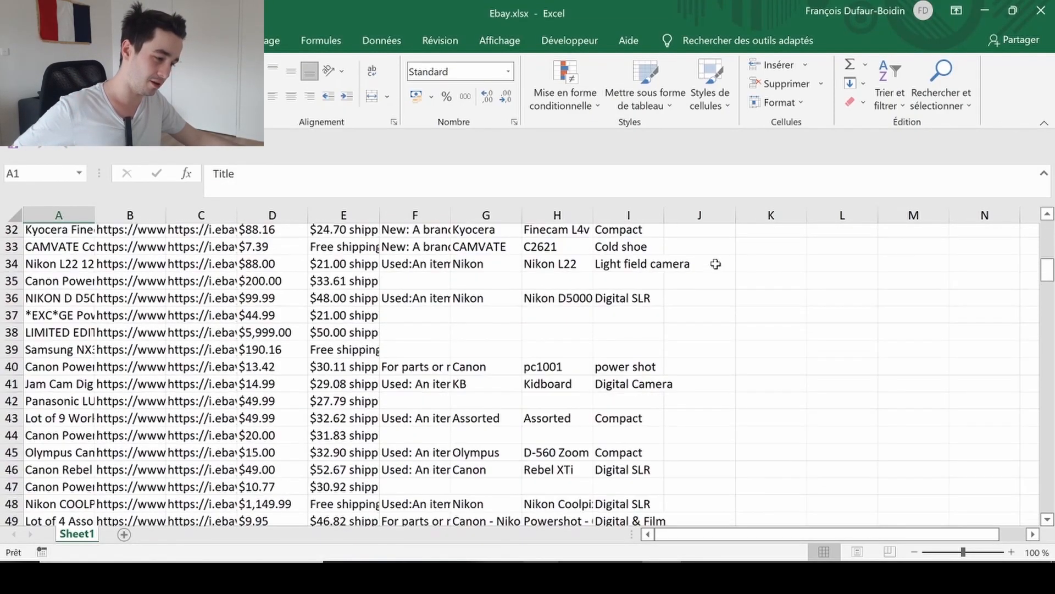
pyautogui.scroll(-3)
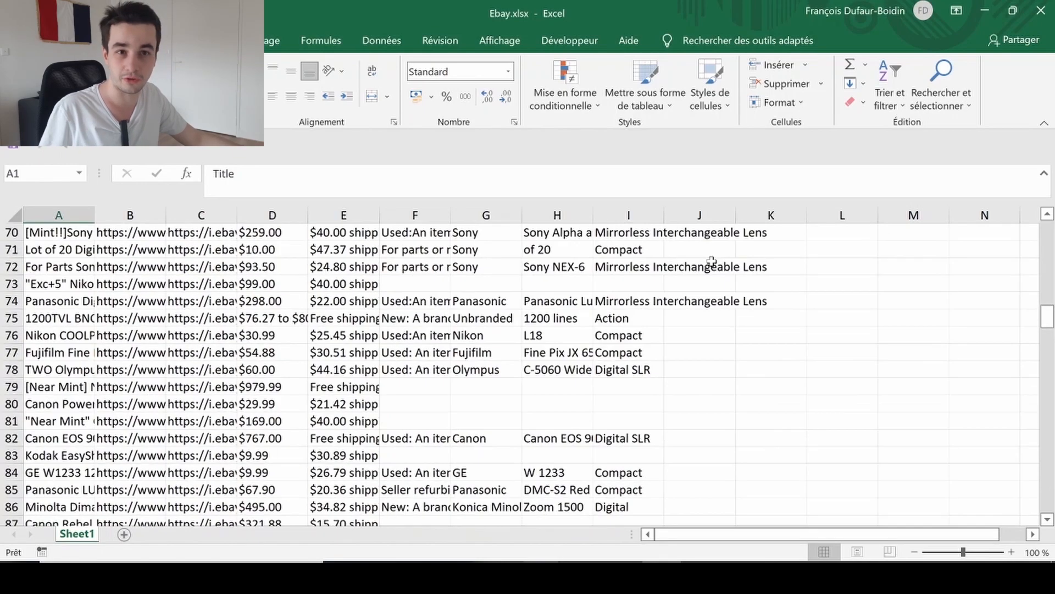
pyautogui.scroll(-3)
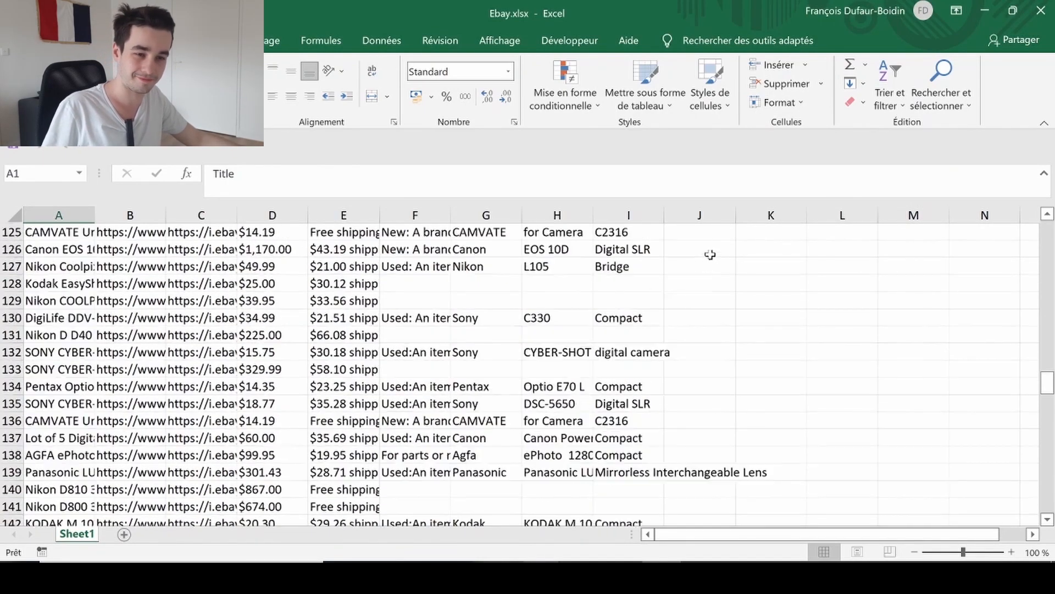